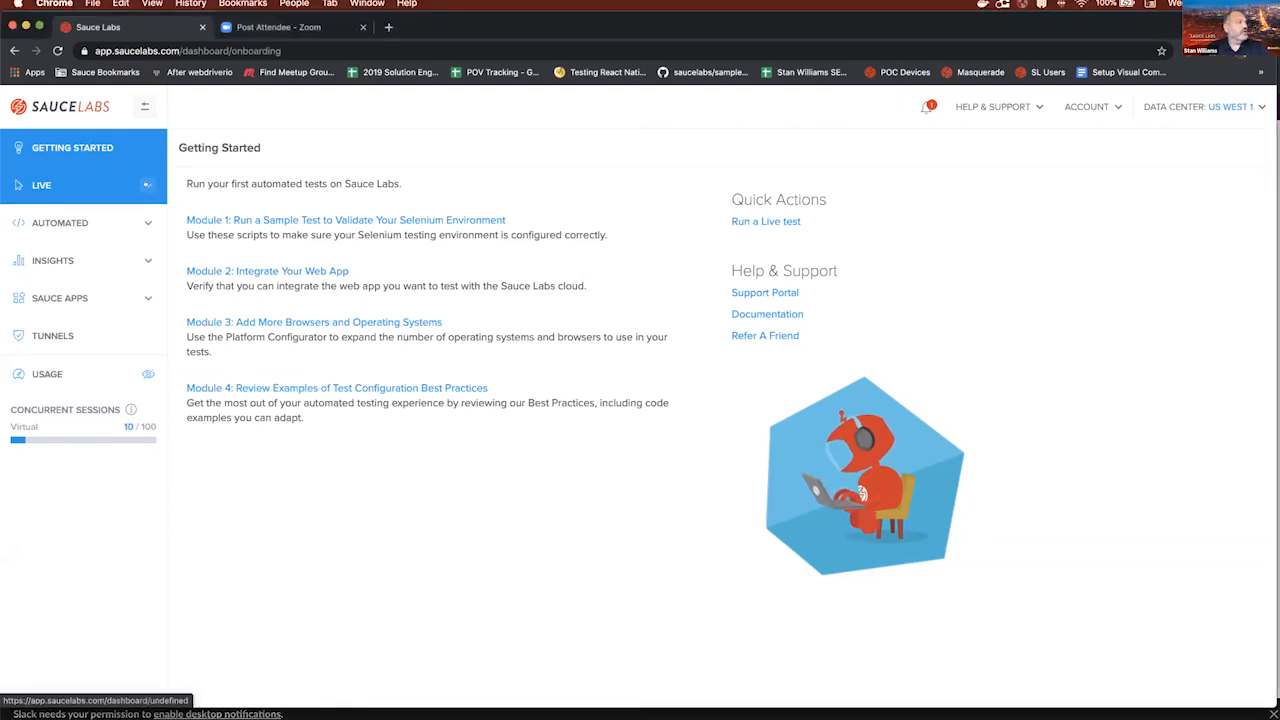
- Expand the Live sidebar section to reveal Test Results, Mobile-App and Cross-Browser
left_click(41, 185)
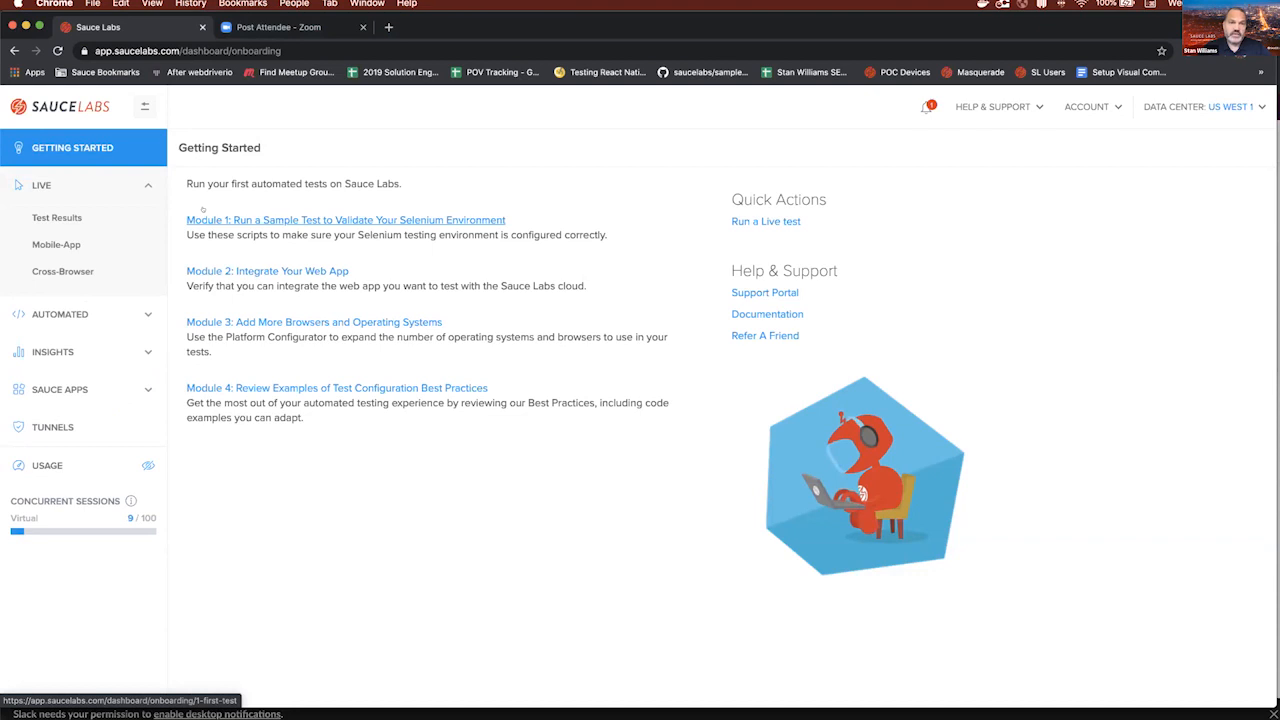
left_click(62, 271)
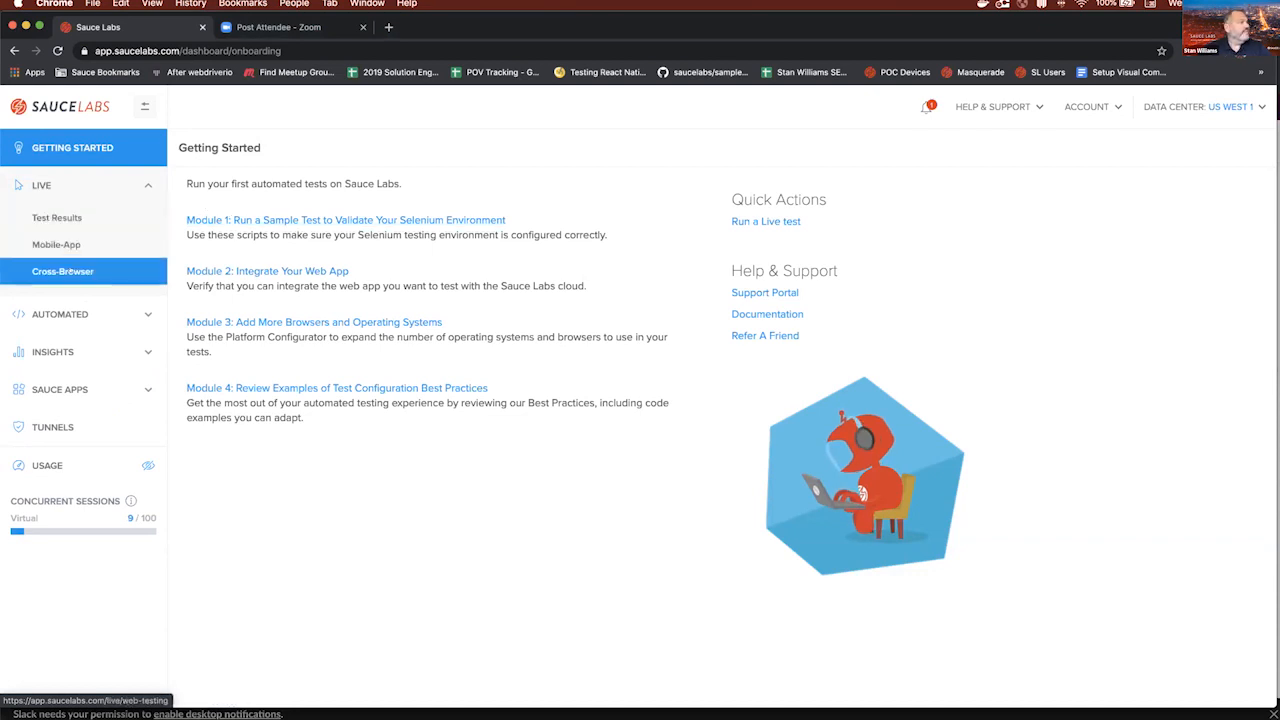
- Open Live Cross-Browser for saucedemo.com and choose Chrome 83 from the browser list
left_click(62, 271)
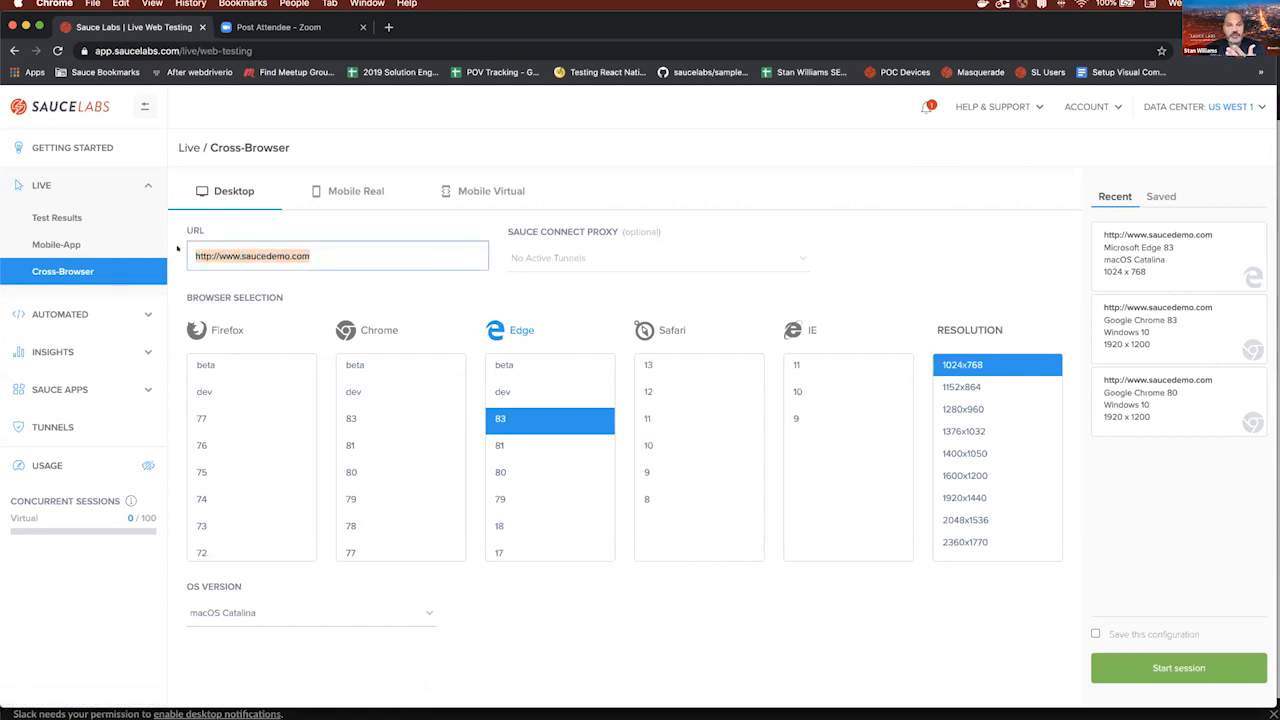
mouse_move(336, 290)
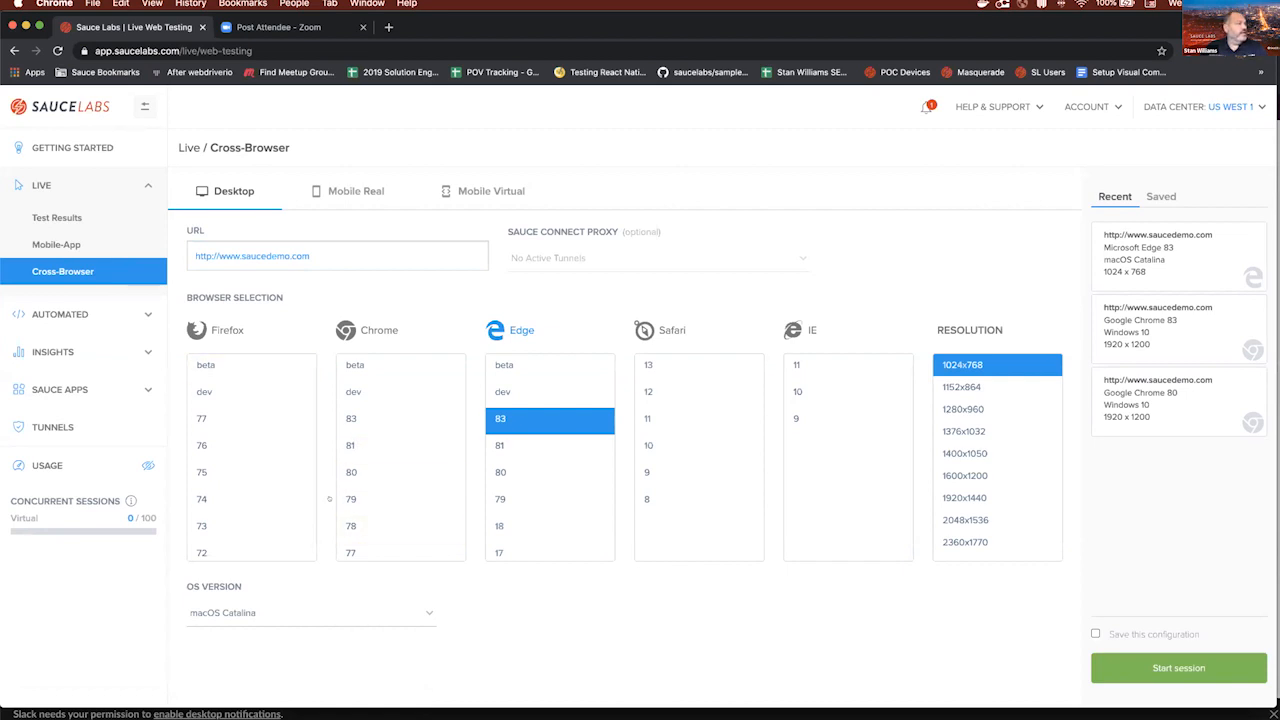
scroll("down", 3)
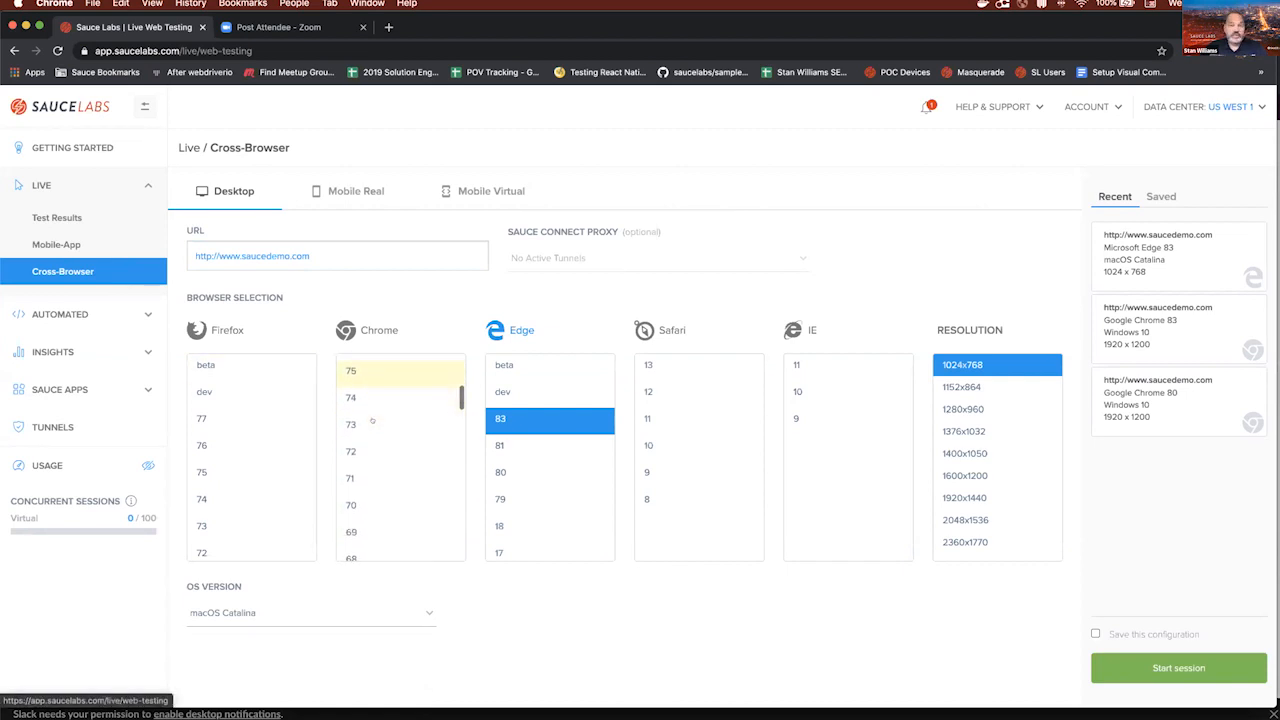
scroll("down", 3)
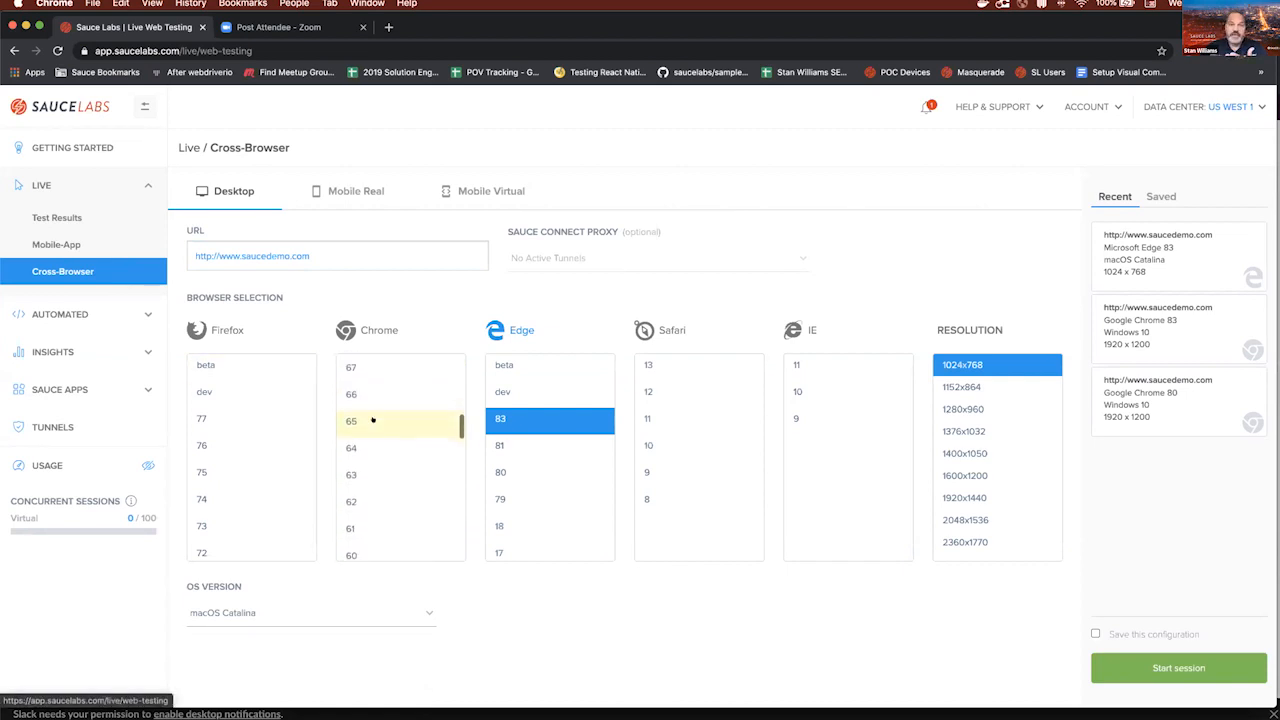
scroll("down", 3)
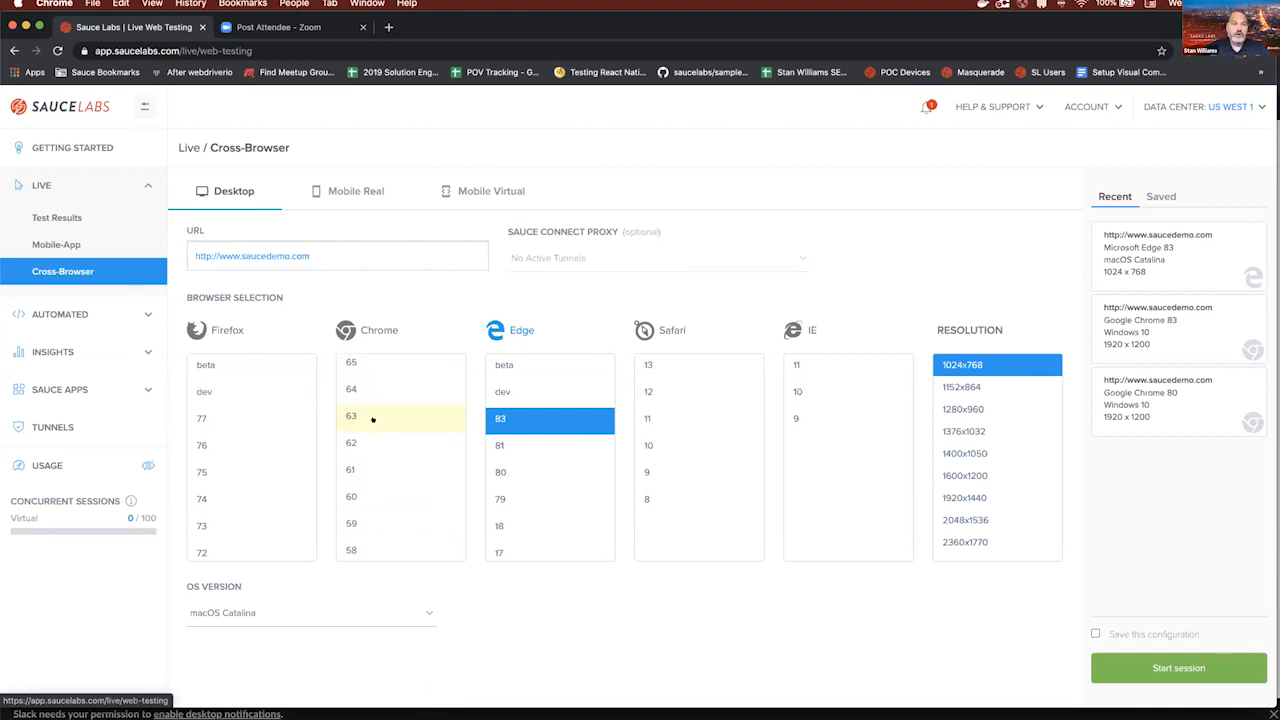
scroll("down", 3)
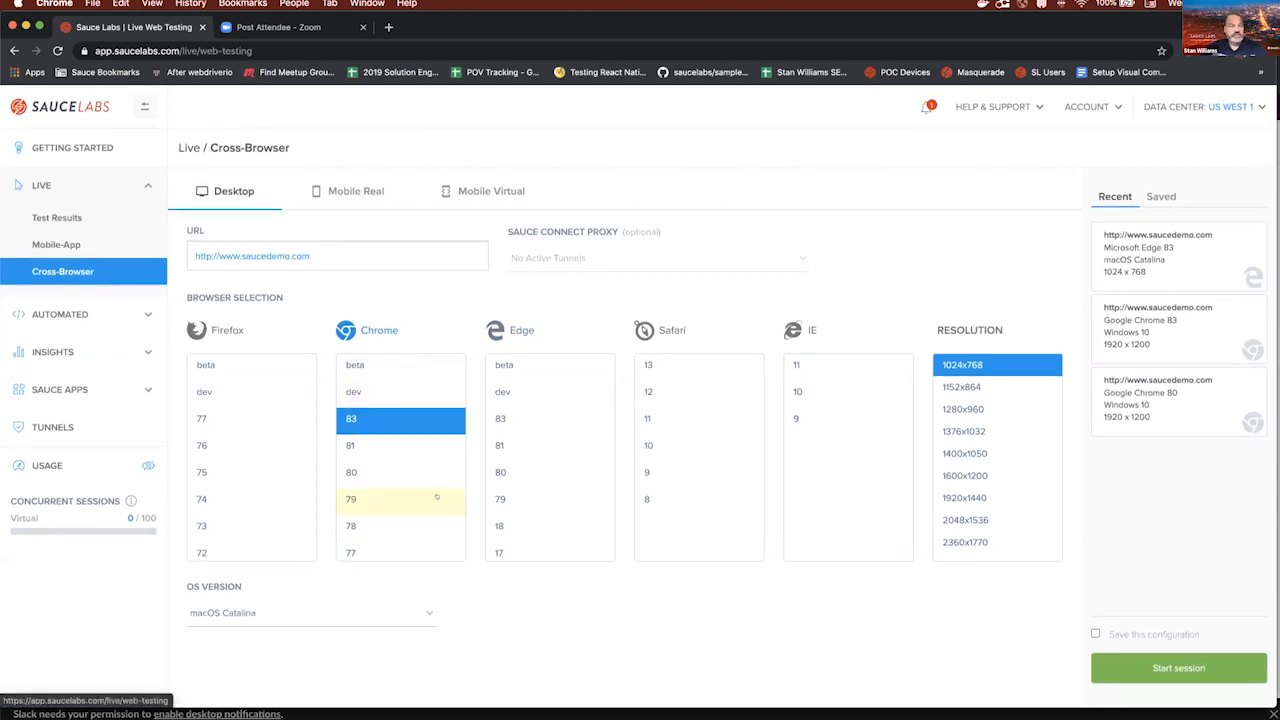
- Set the live session OS to Windows 10 and resolution to 1920x1200
left_click(310, 612)
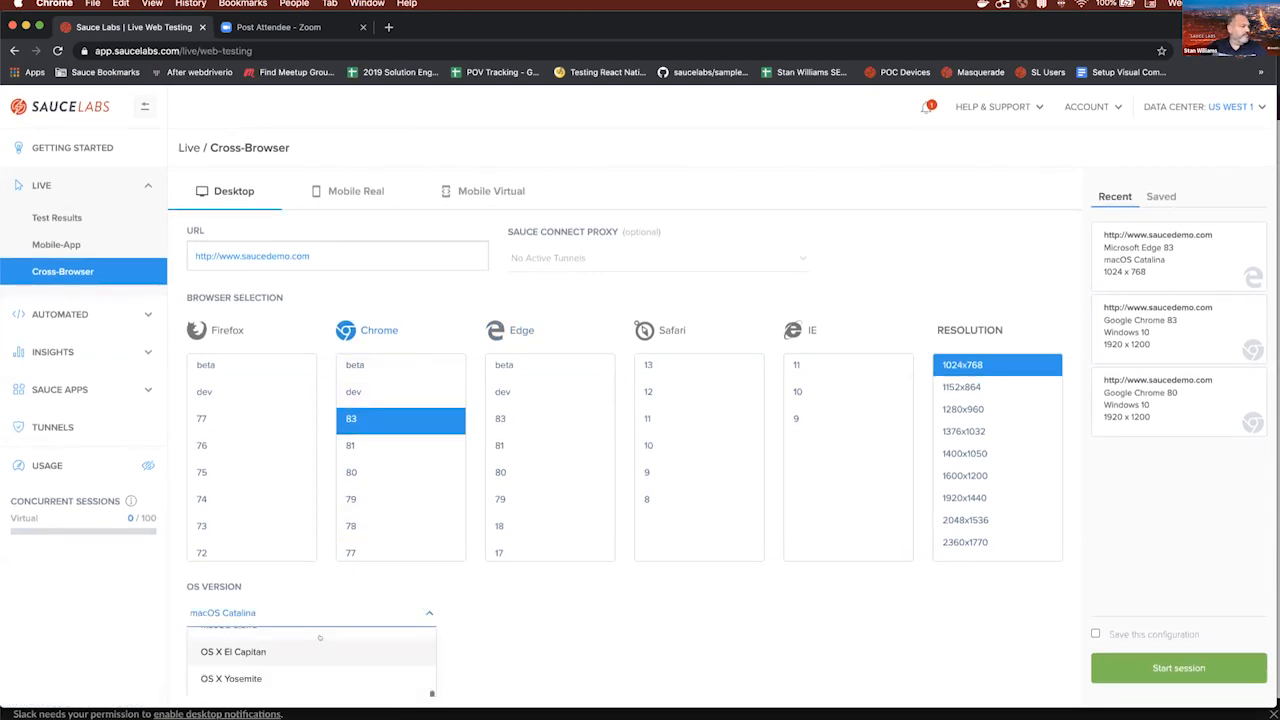
scroll("down", 3)
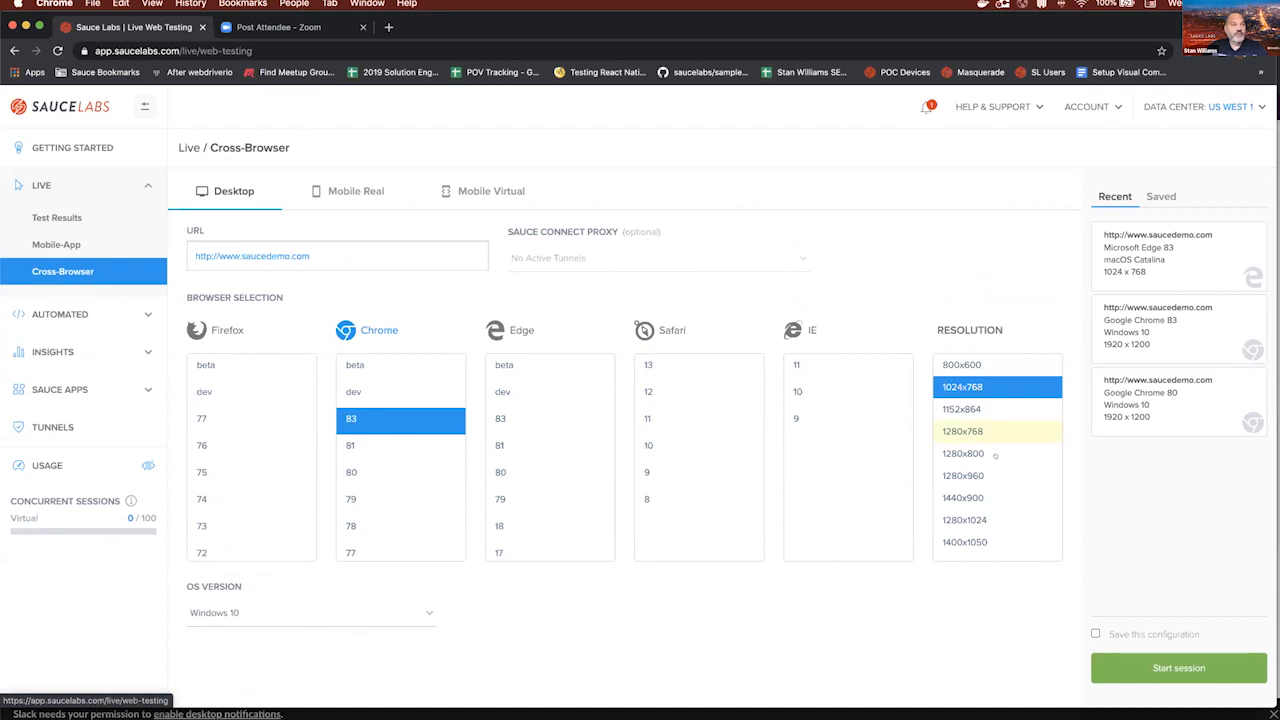
scroll("down", 3)
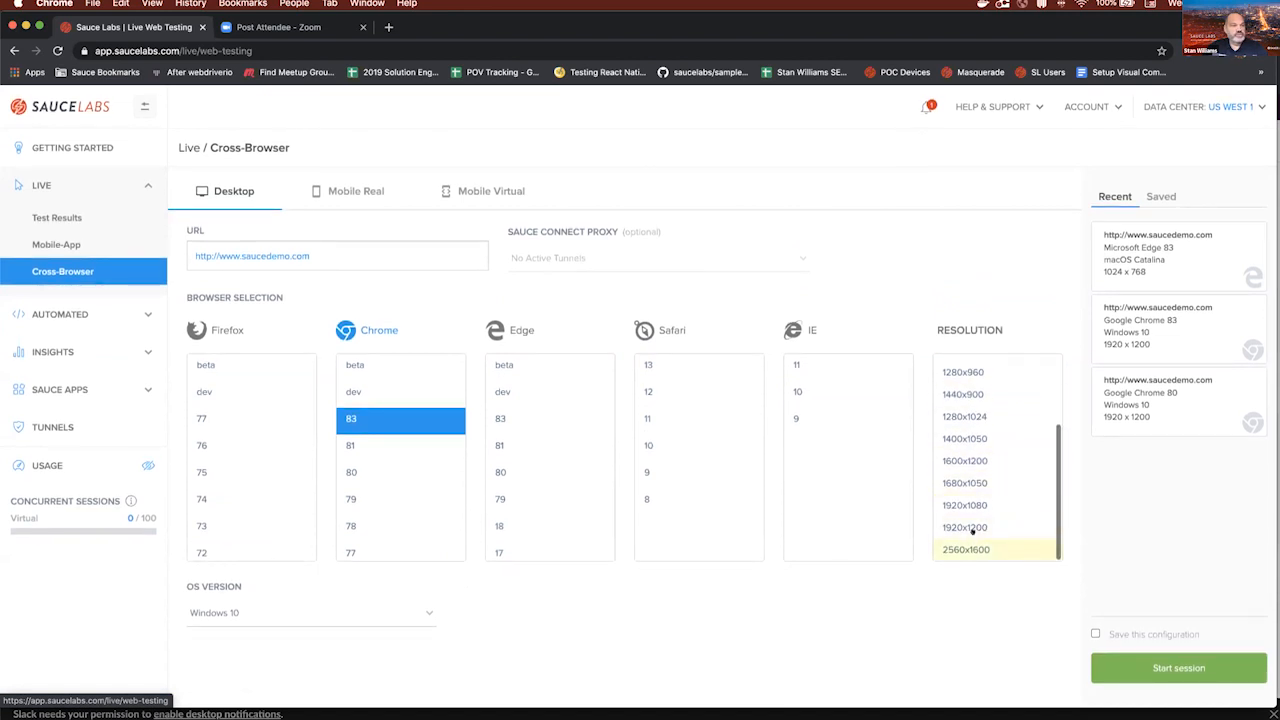
left_click(964, 527)
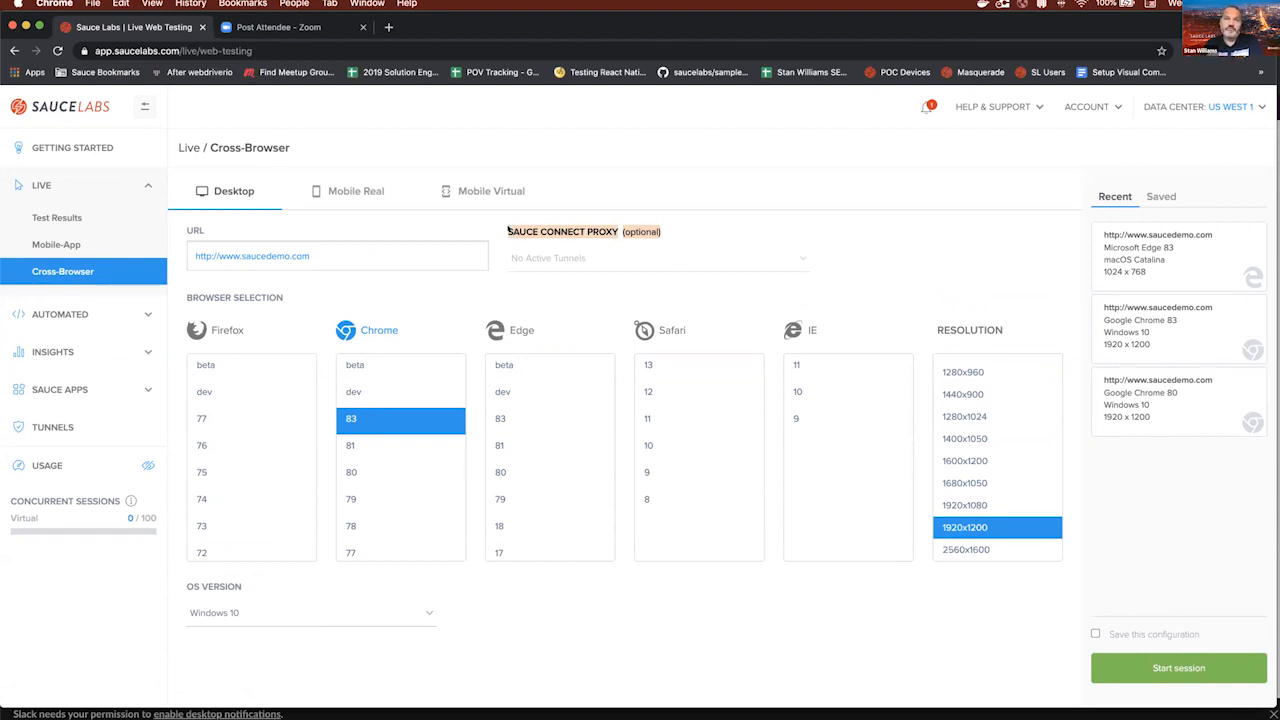
mouse_move(894, 282)
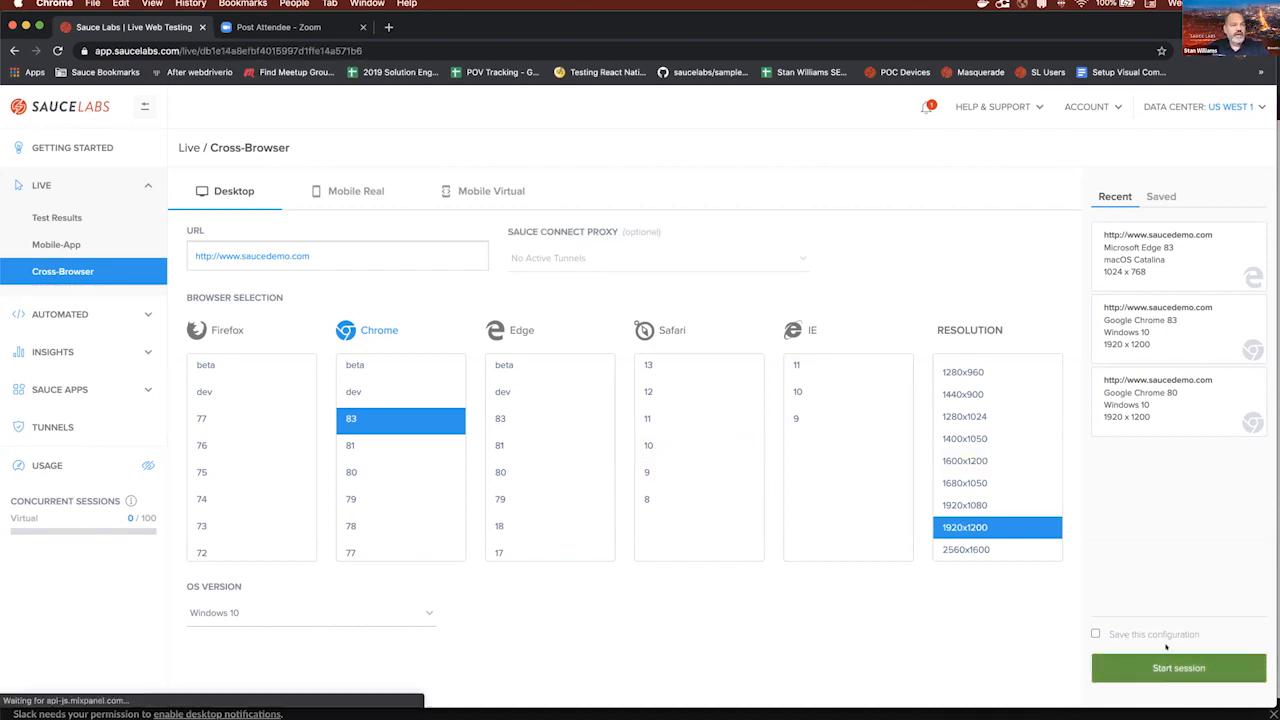
left_click(1178, 667)
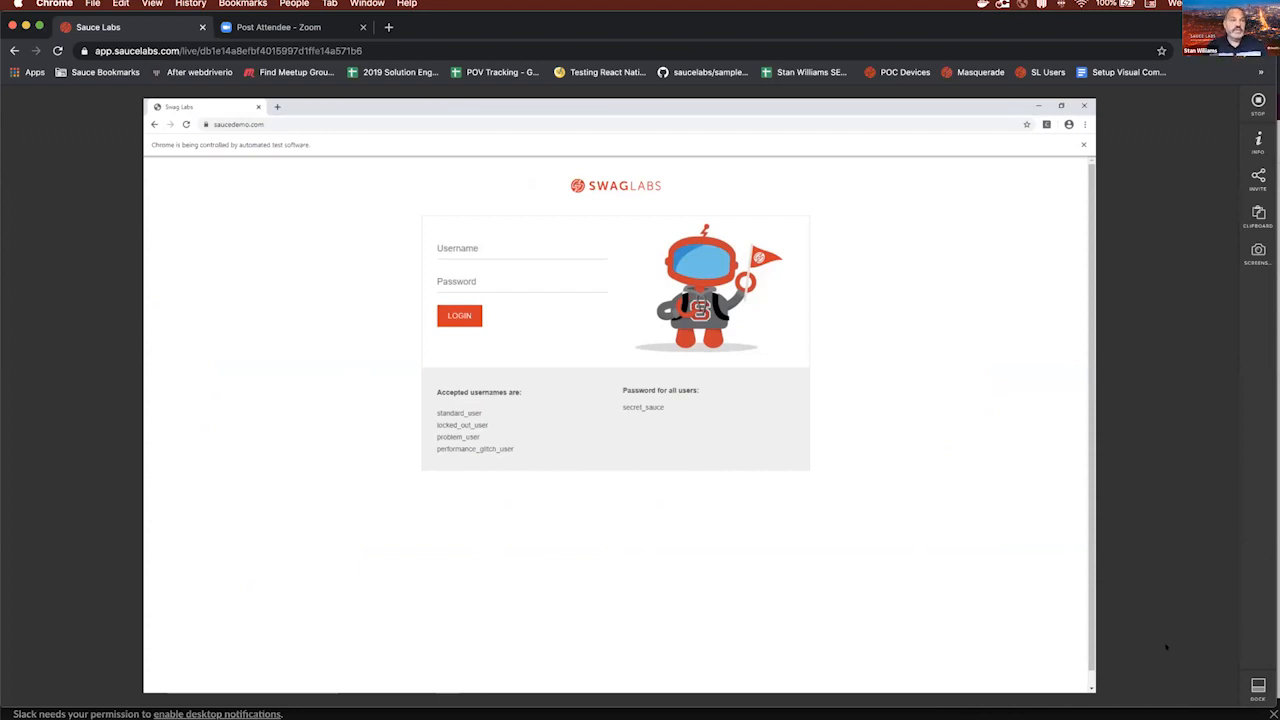
left_click(520, 248)
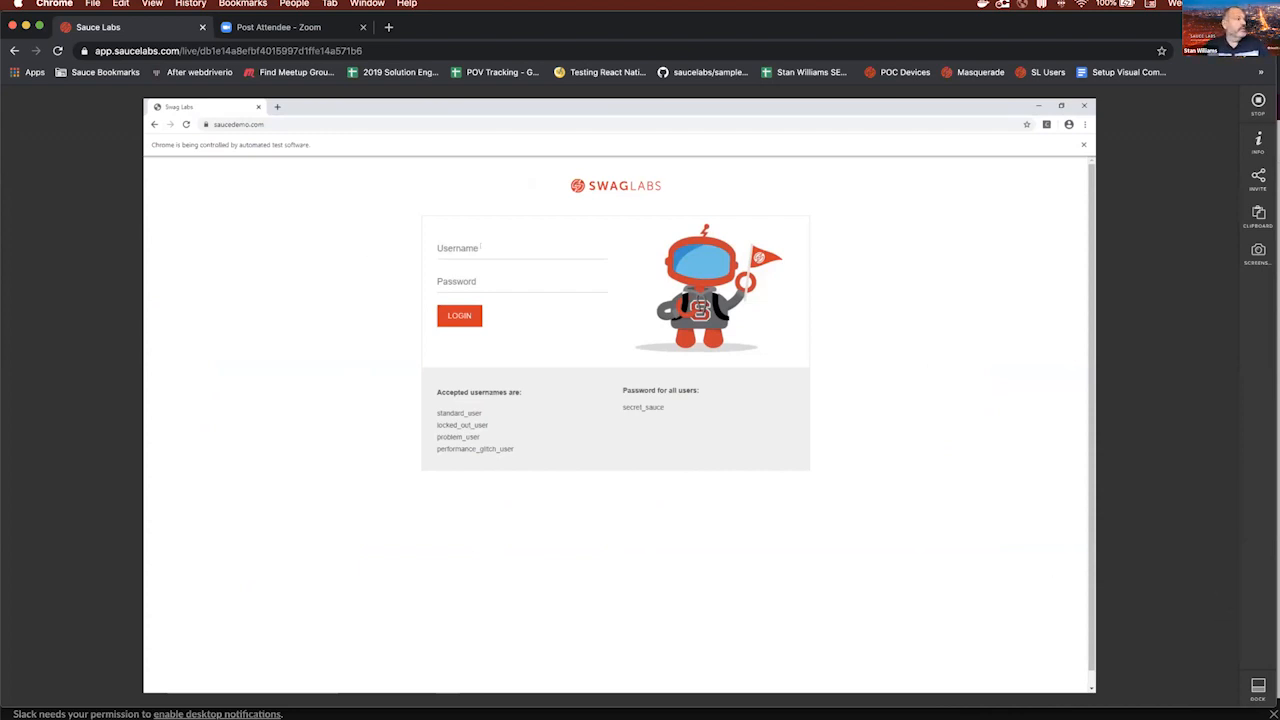
type("standard_user")
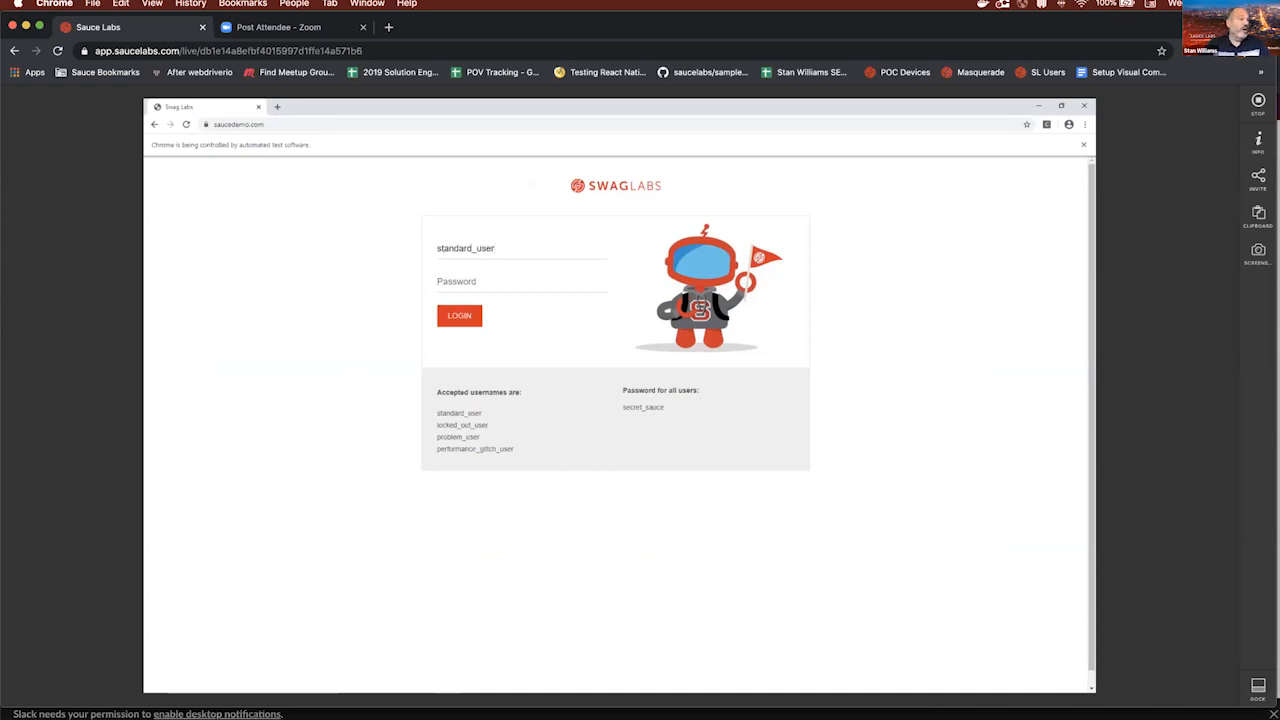
type("secret_sauce")
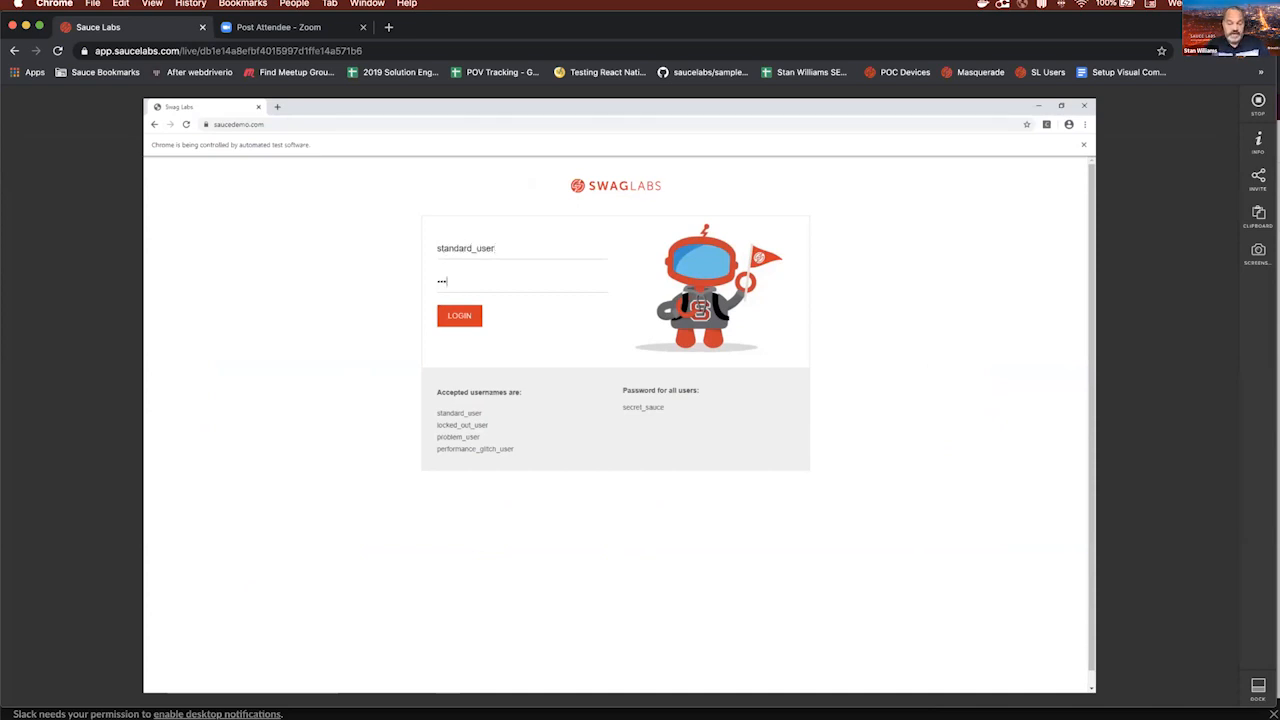
type("secret_sauce")
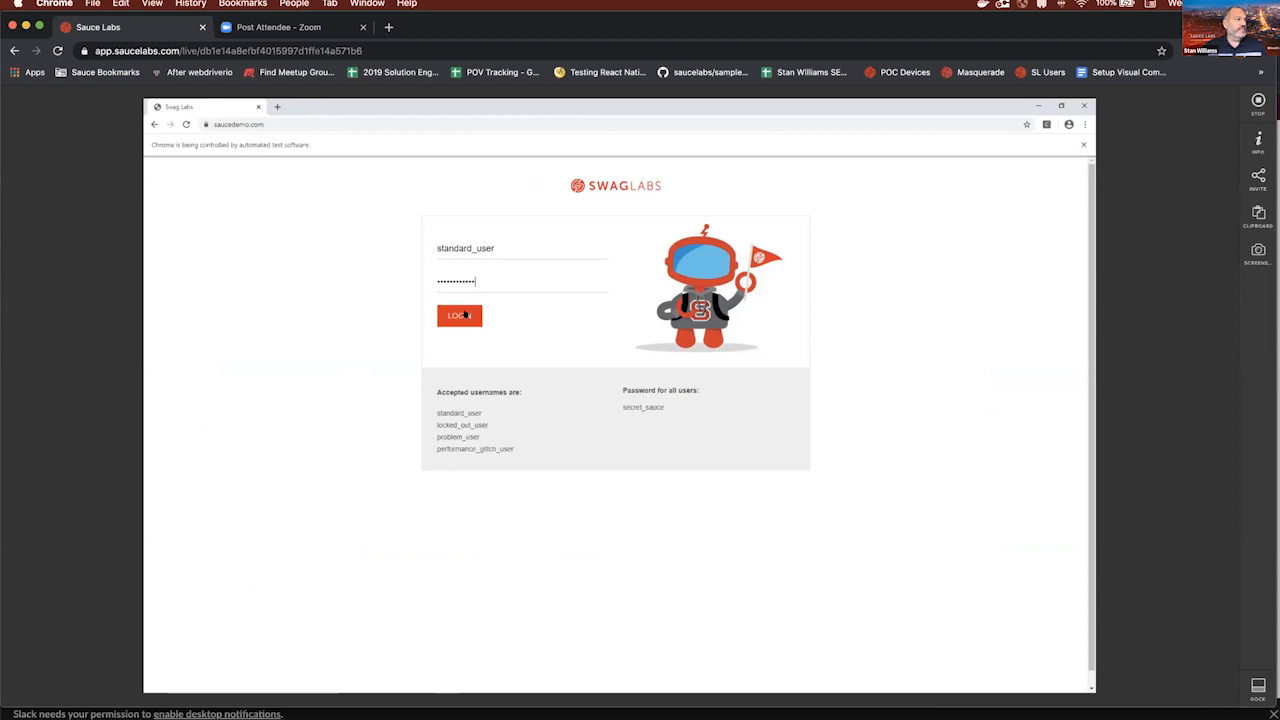
- Log in to Swag Labs to reach the six-item Products page
left_click(459, 315)
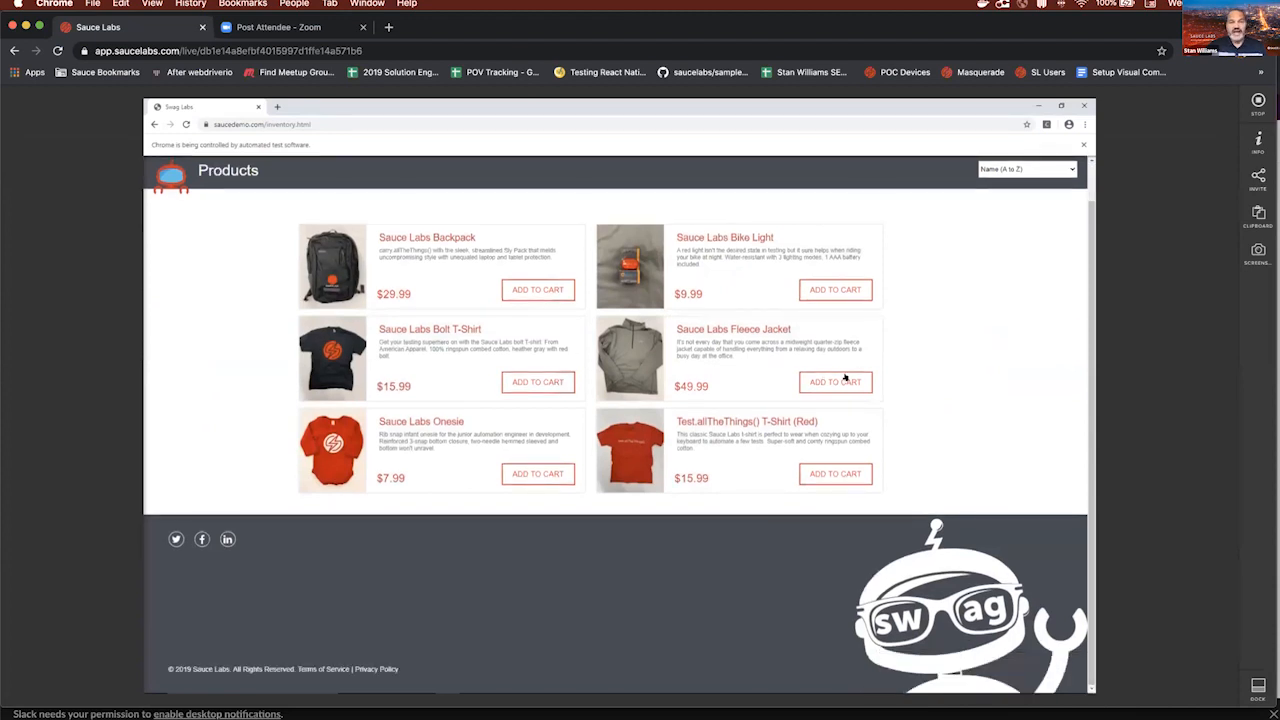
mouse_move(897, 375)
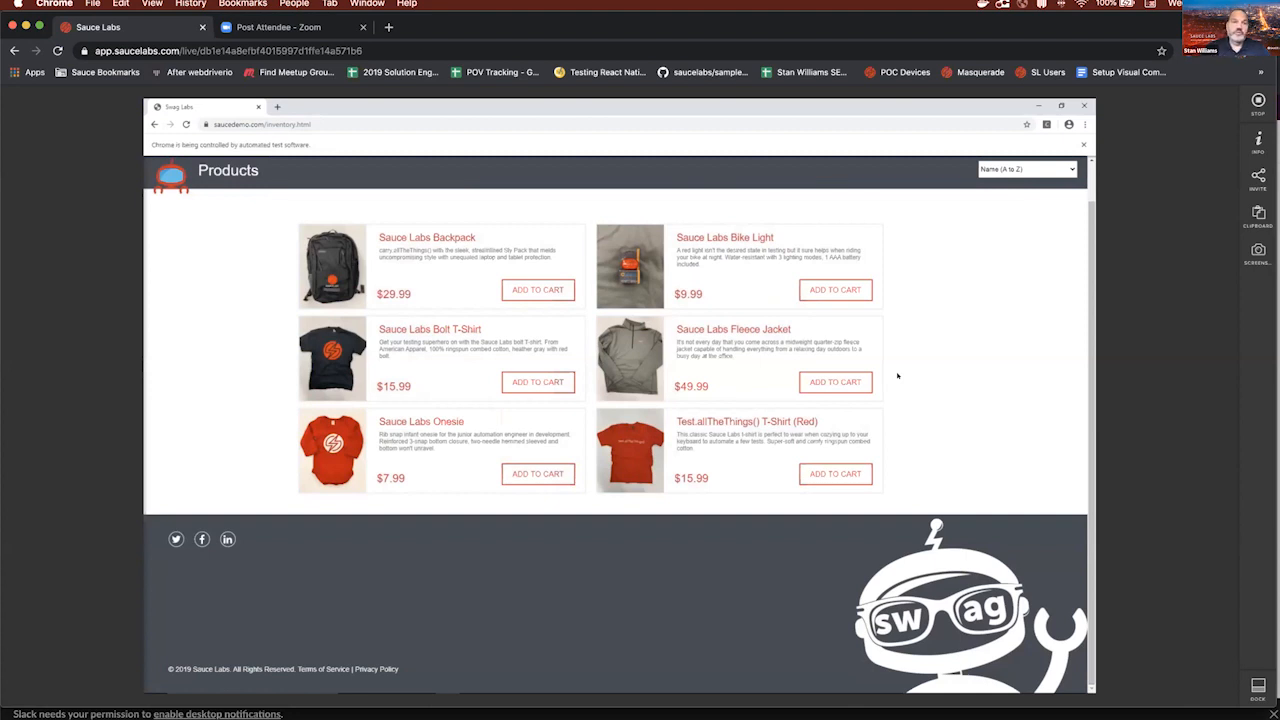
mouse_move(1230, 238)
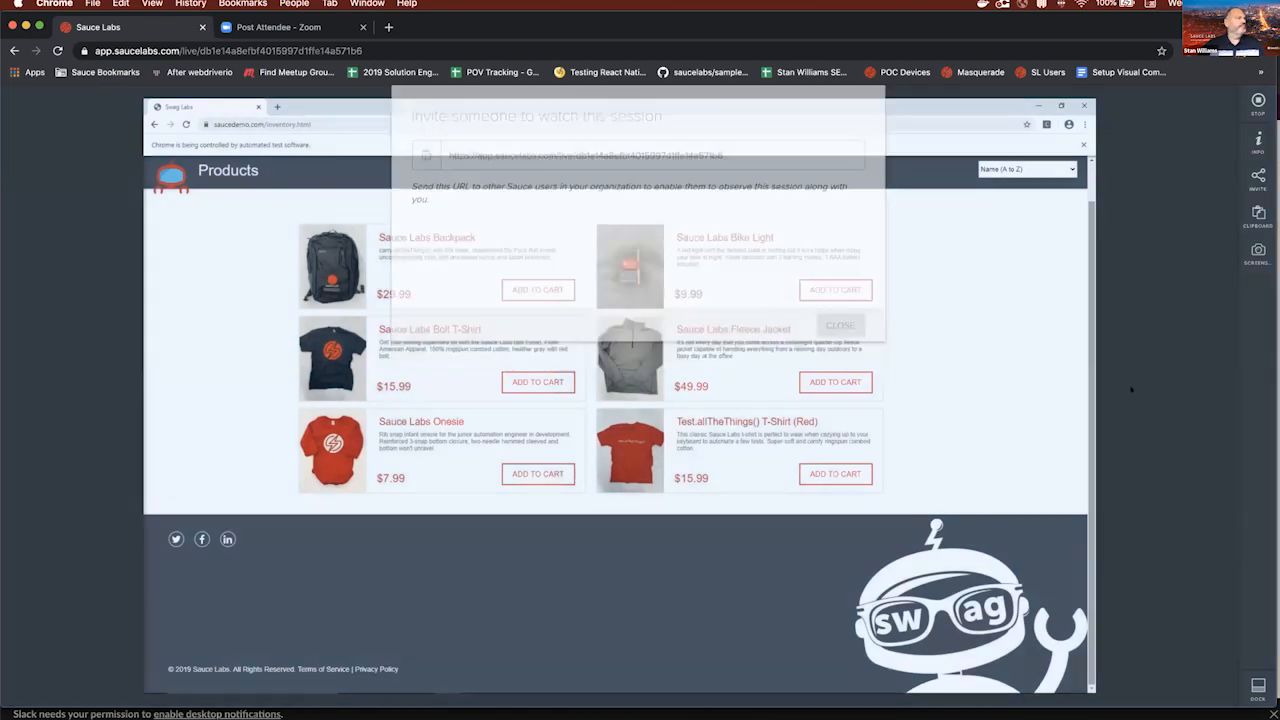
- Close the invite dialog and take a screenshot of the live session
left_click(839, 325)
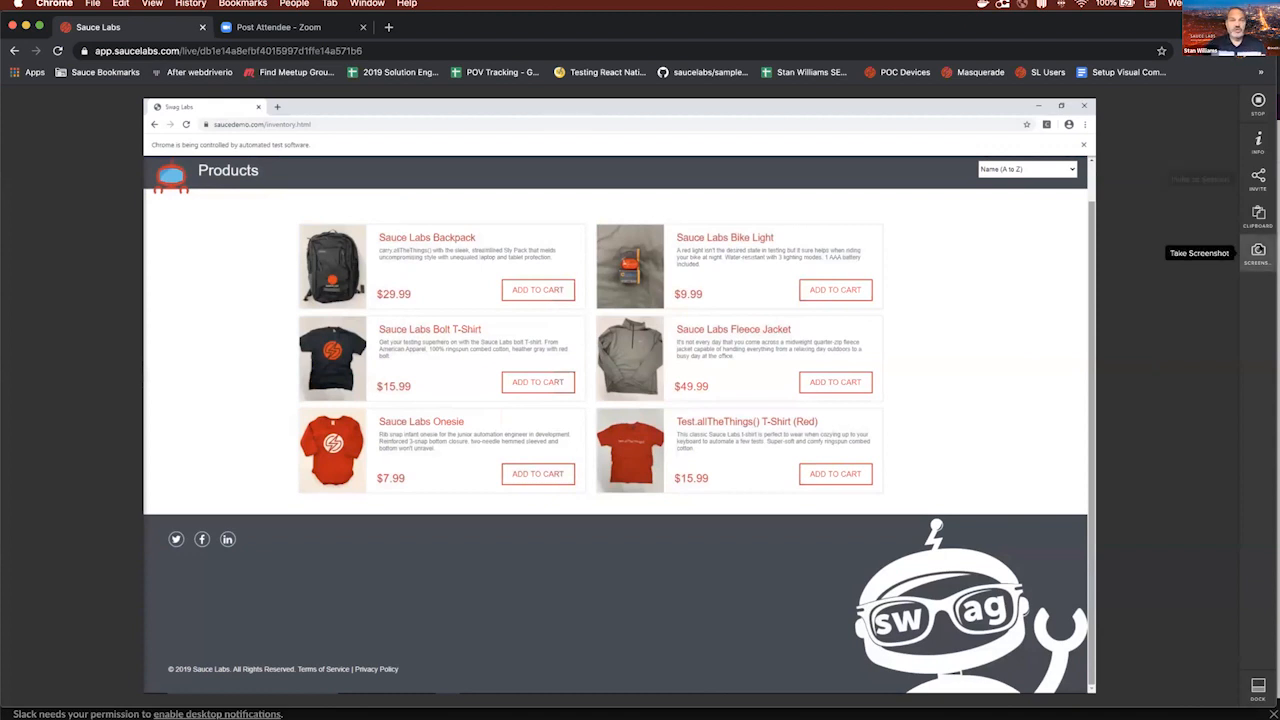
left_click(1257, 252)
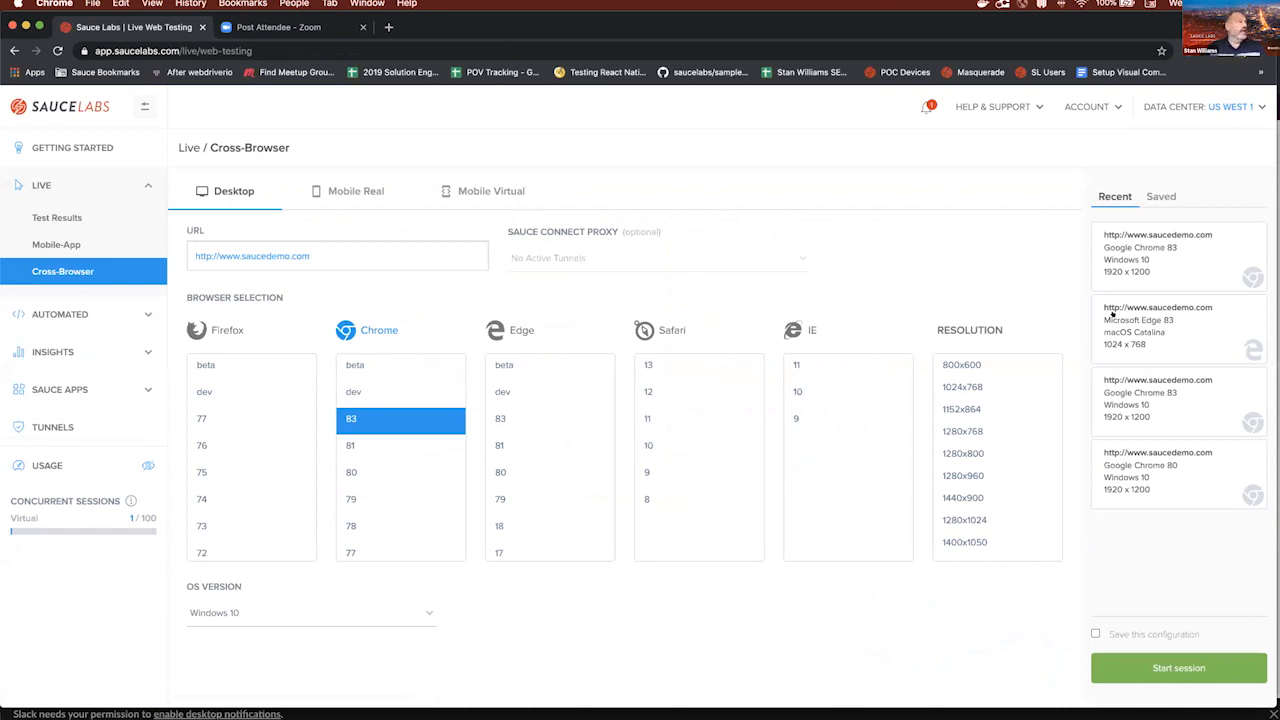
left_click(962, 431)
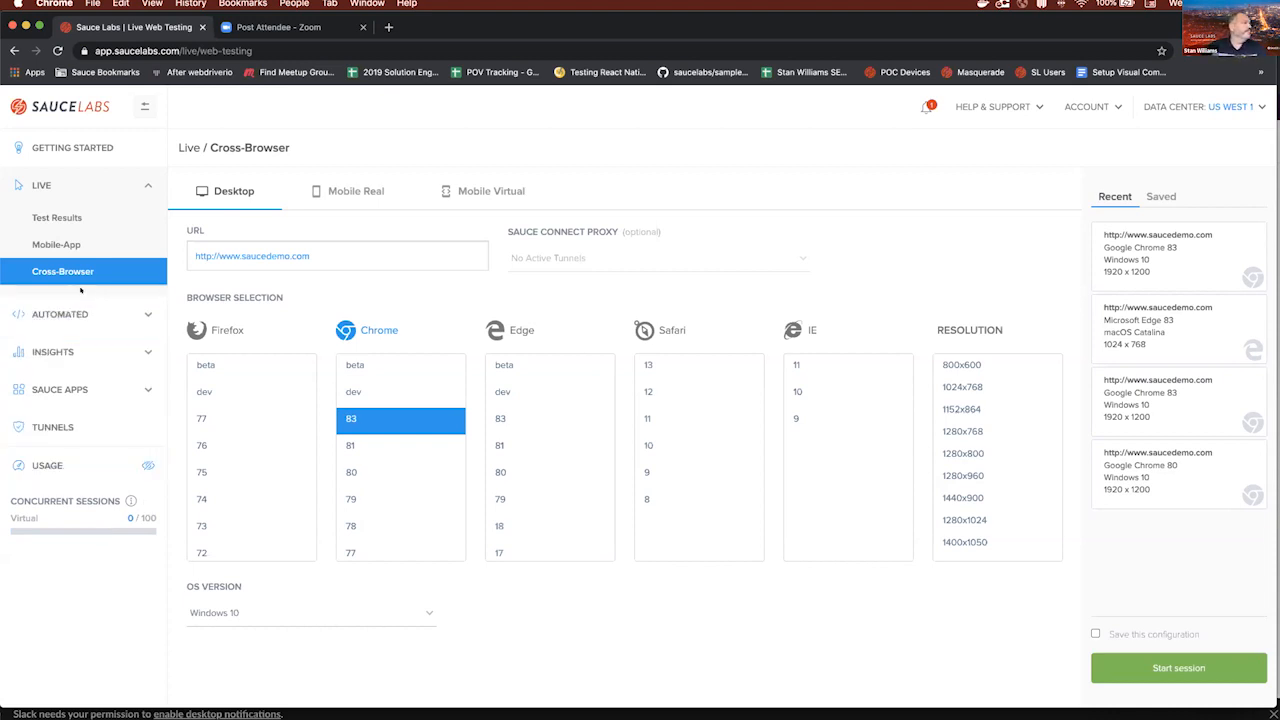
- Go to Automated > Test Results and open the top LoginProblemUser run
left_click(60, 314)
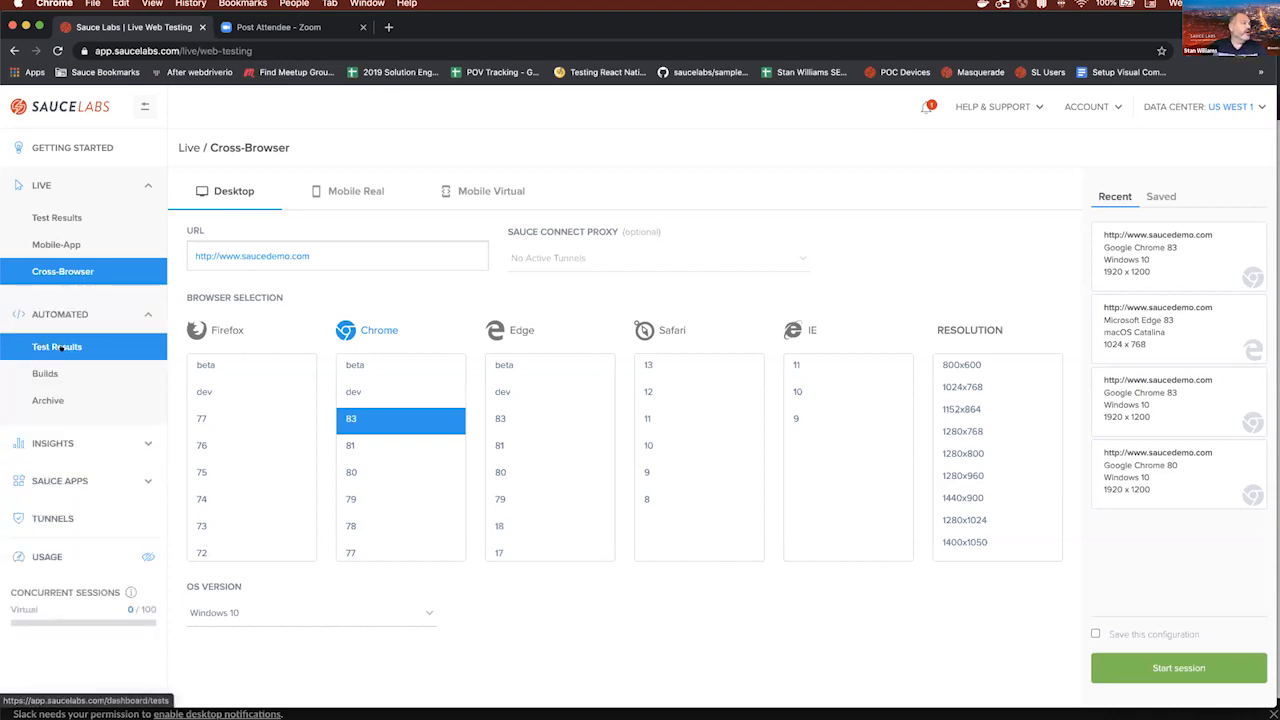
left_click(57, 346)
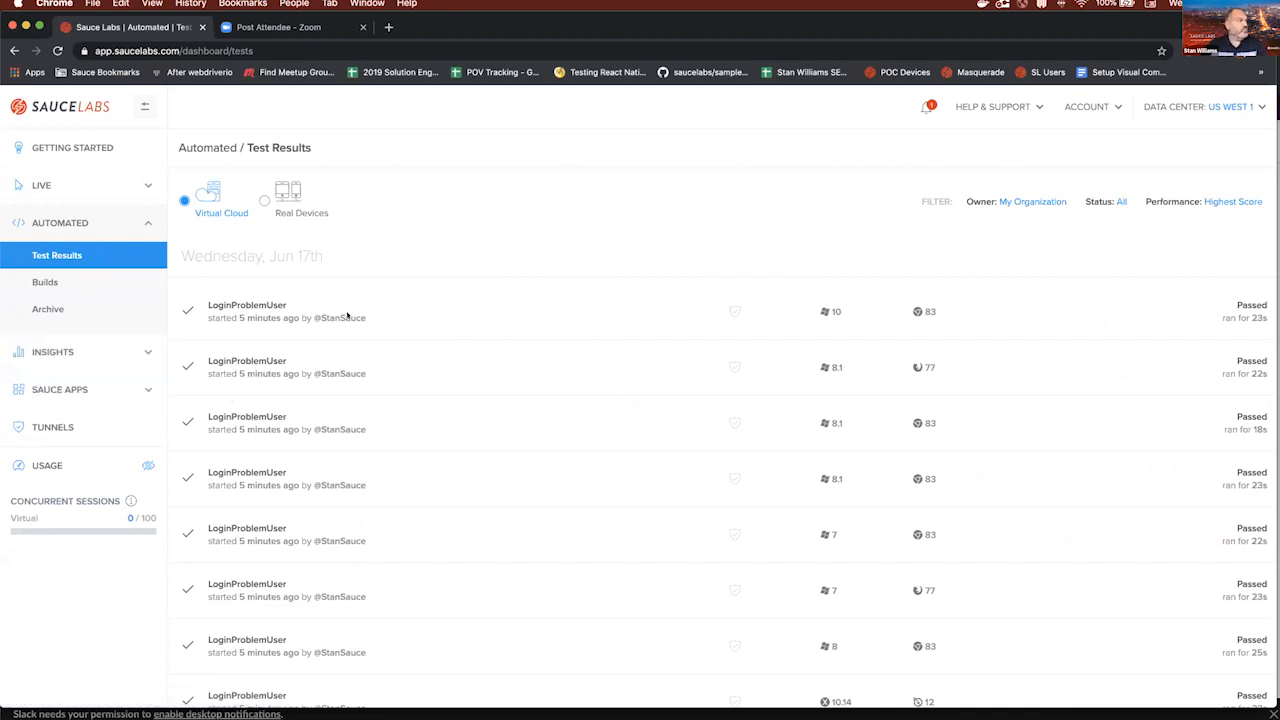
mouse_move(247, 305)
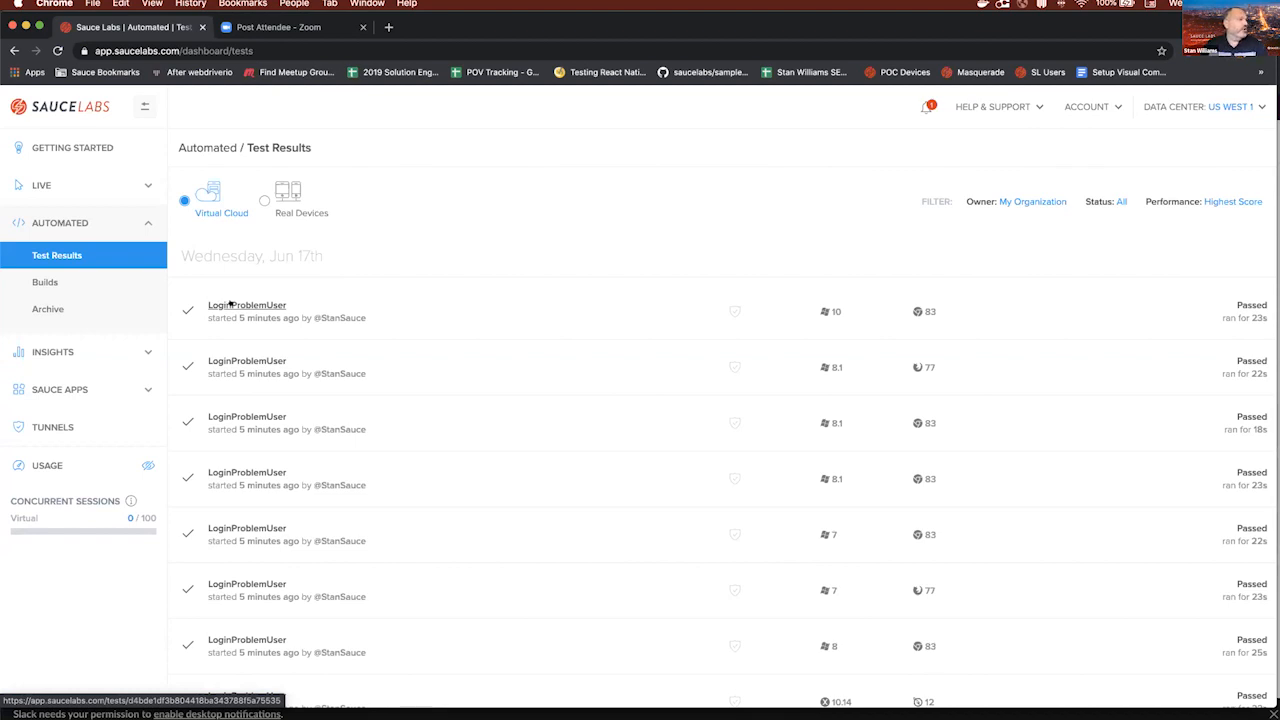
mouse_move(1027, 303)
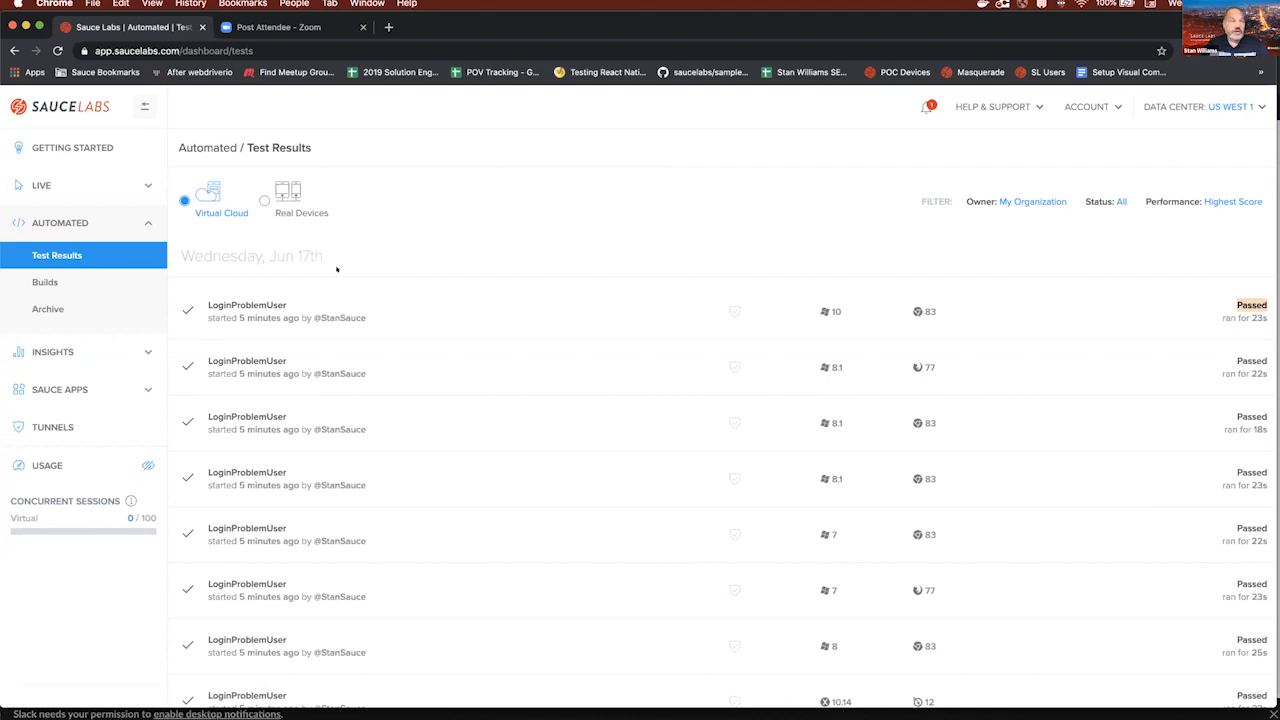
mouse_move(360, 291)
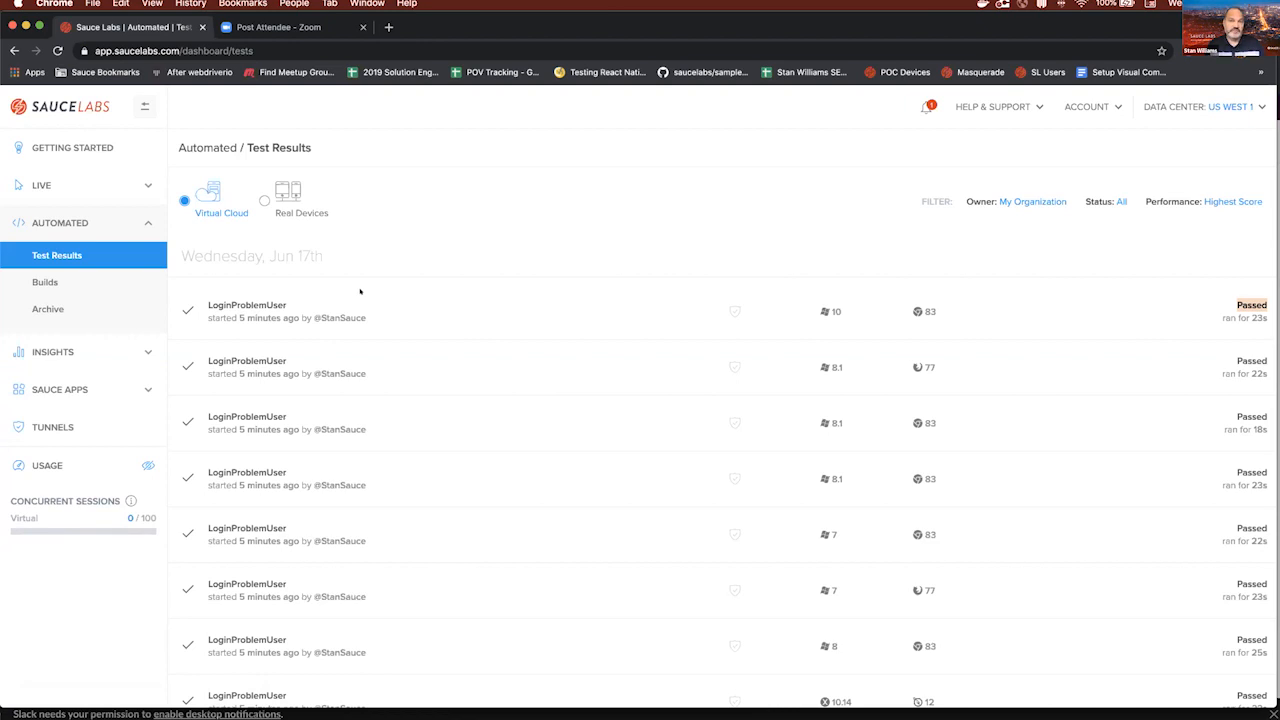
mouse_move(380, 300)
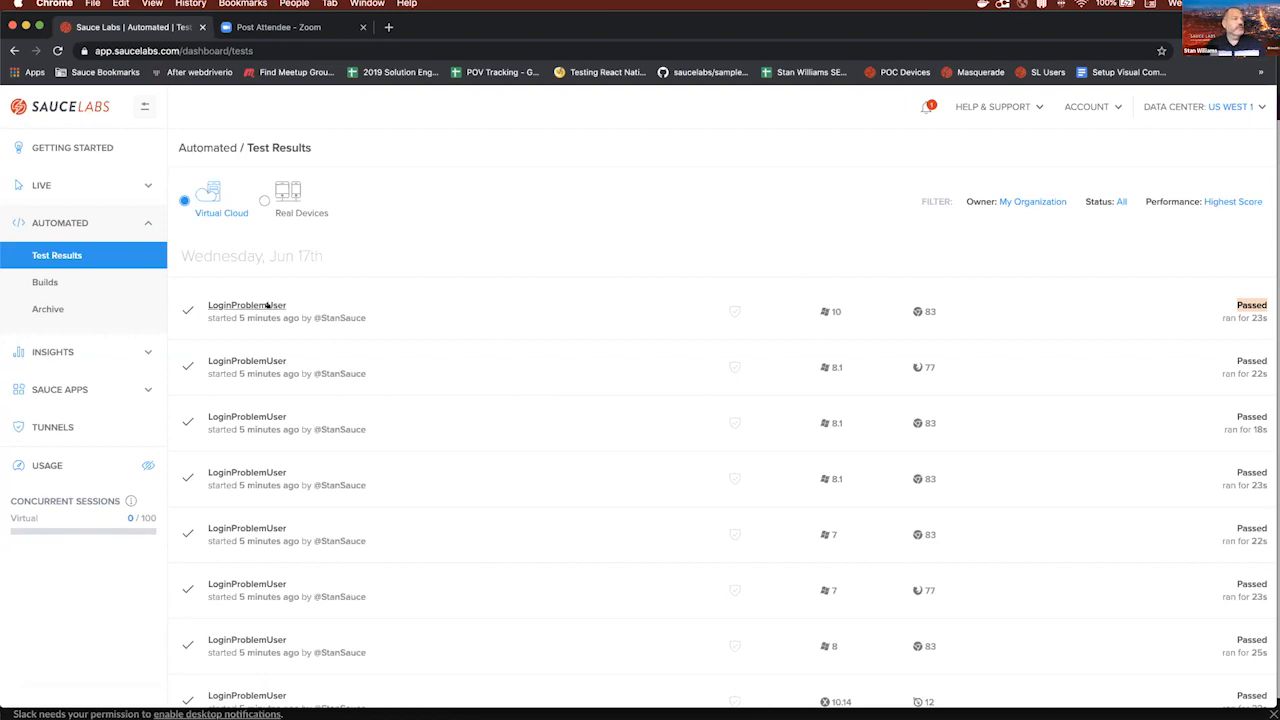
mouse_move(734, 311)
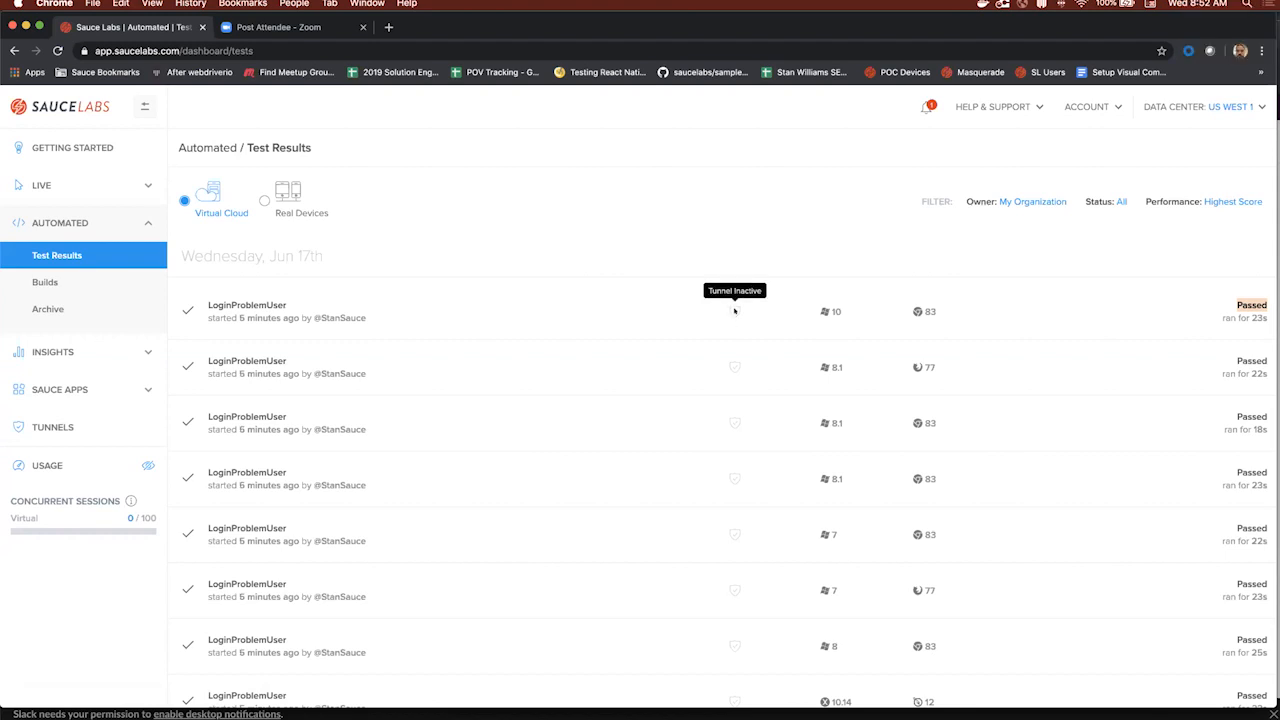
mouse_move(733, 311)
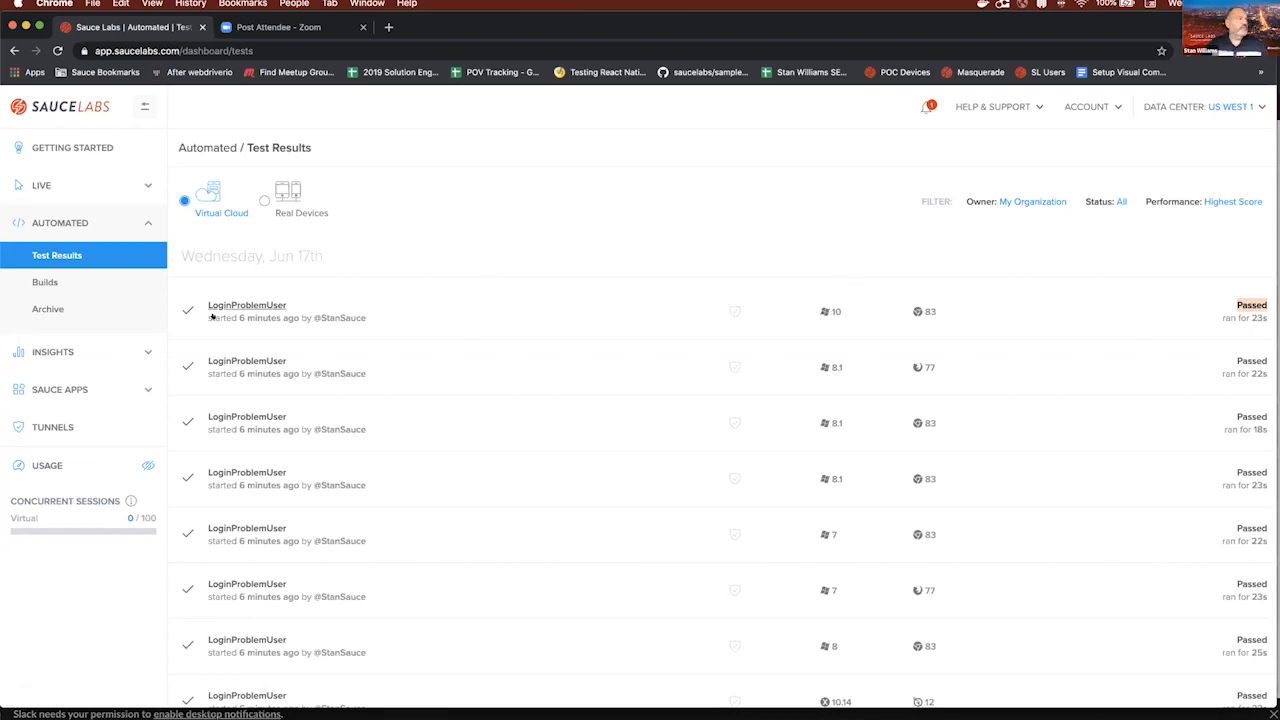
left_click(247, 305)
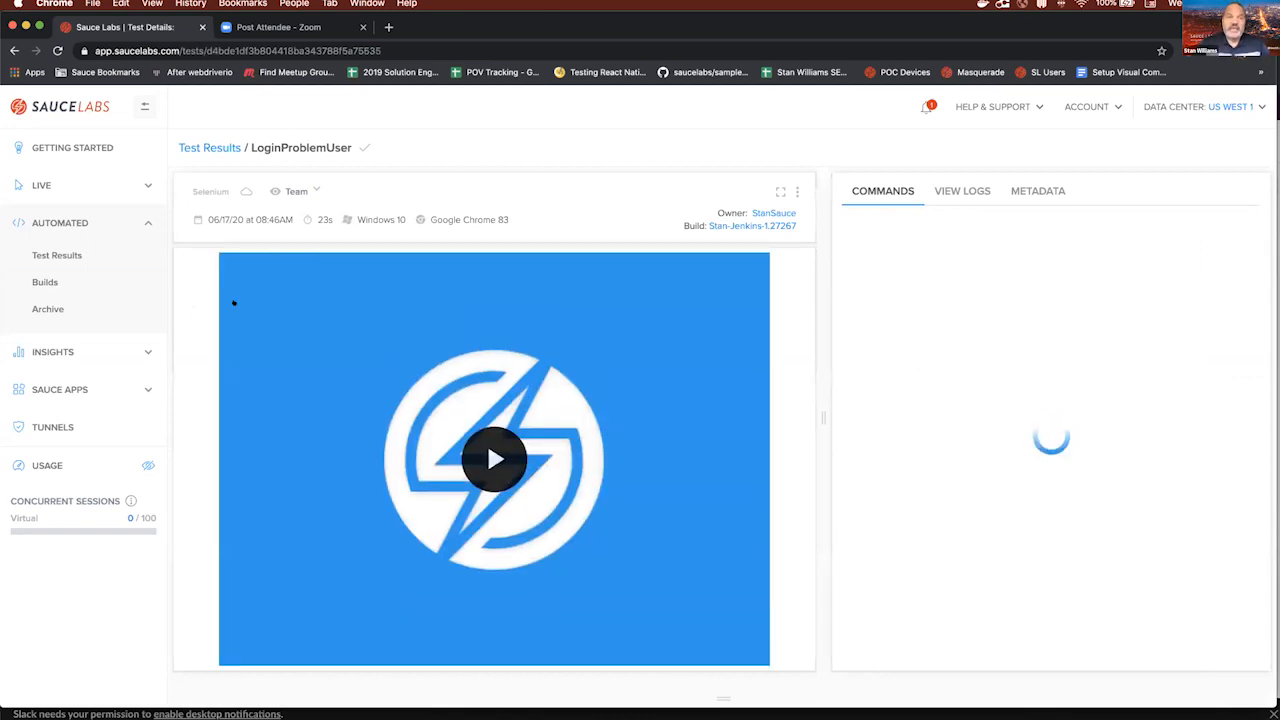
- Play the LoginProblemUser video to its 0:21 end while 19 commands populate
left_click(494, 459)
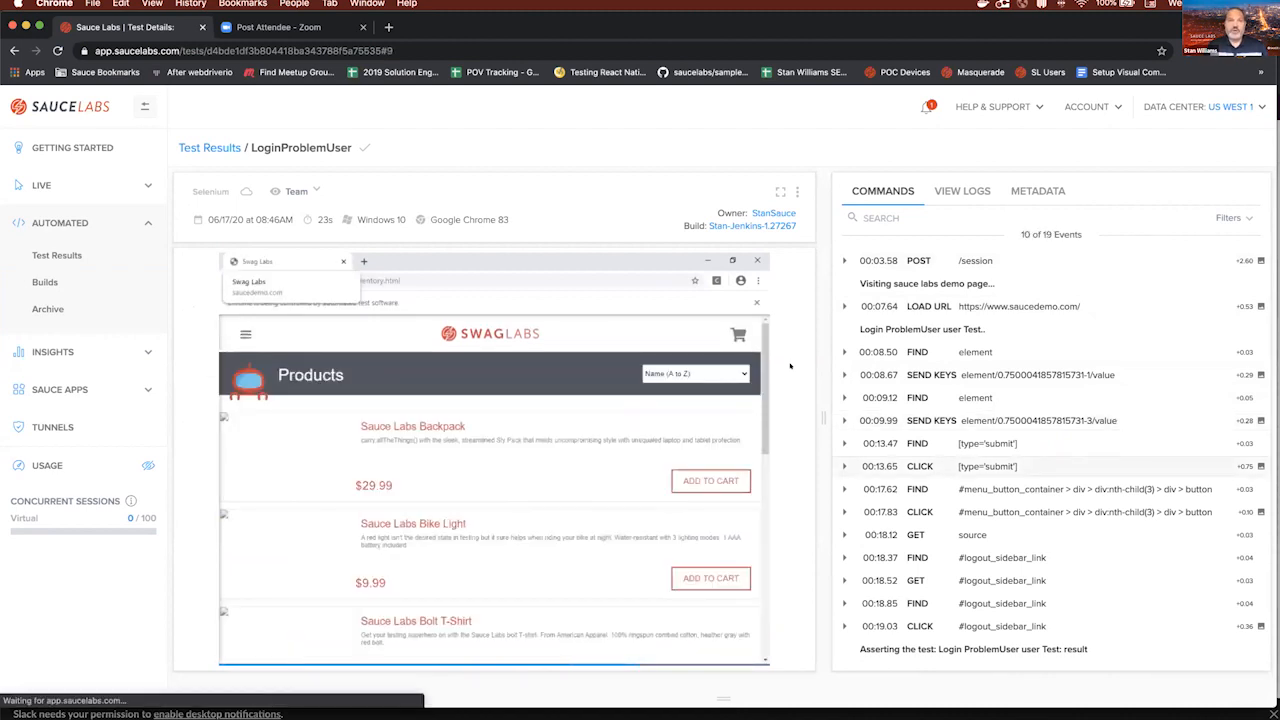
left_click(245, 333)
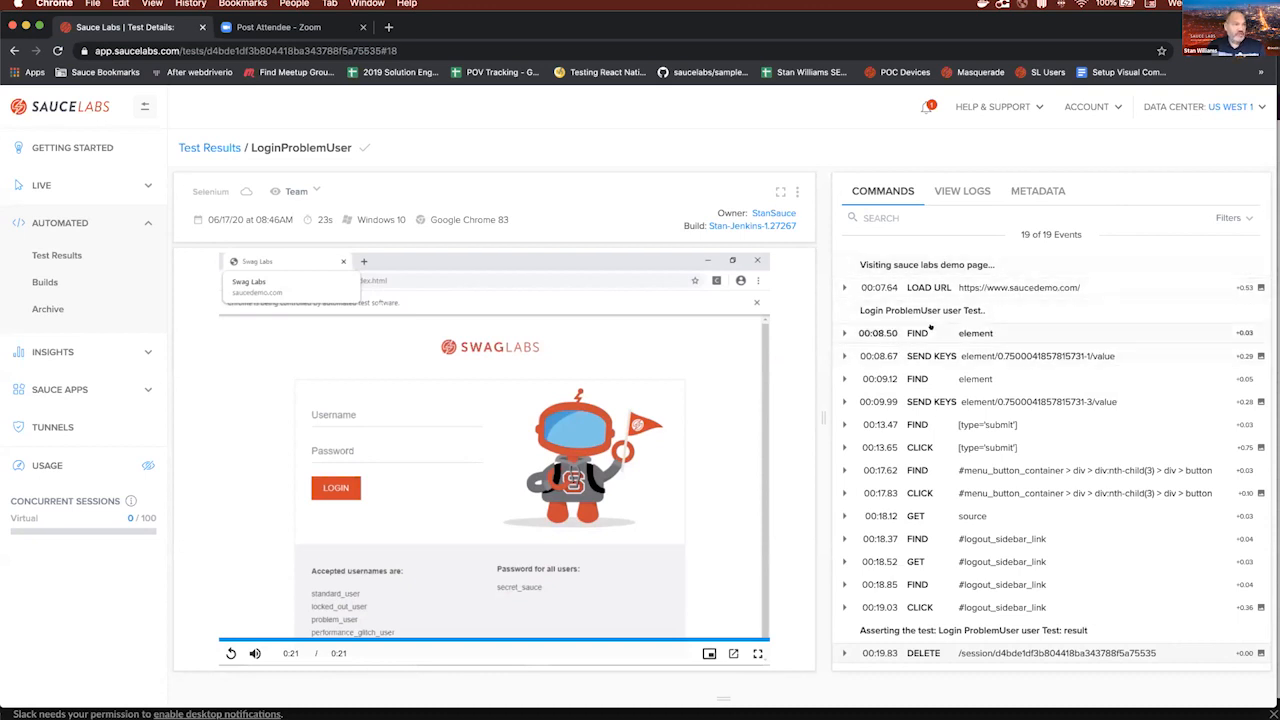
- Expand the 00:08.67 SEND KEYS command showing problem_user and an HTTP 200 response
left_click(930, 356)
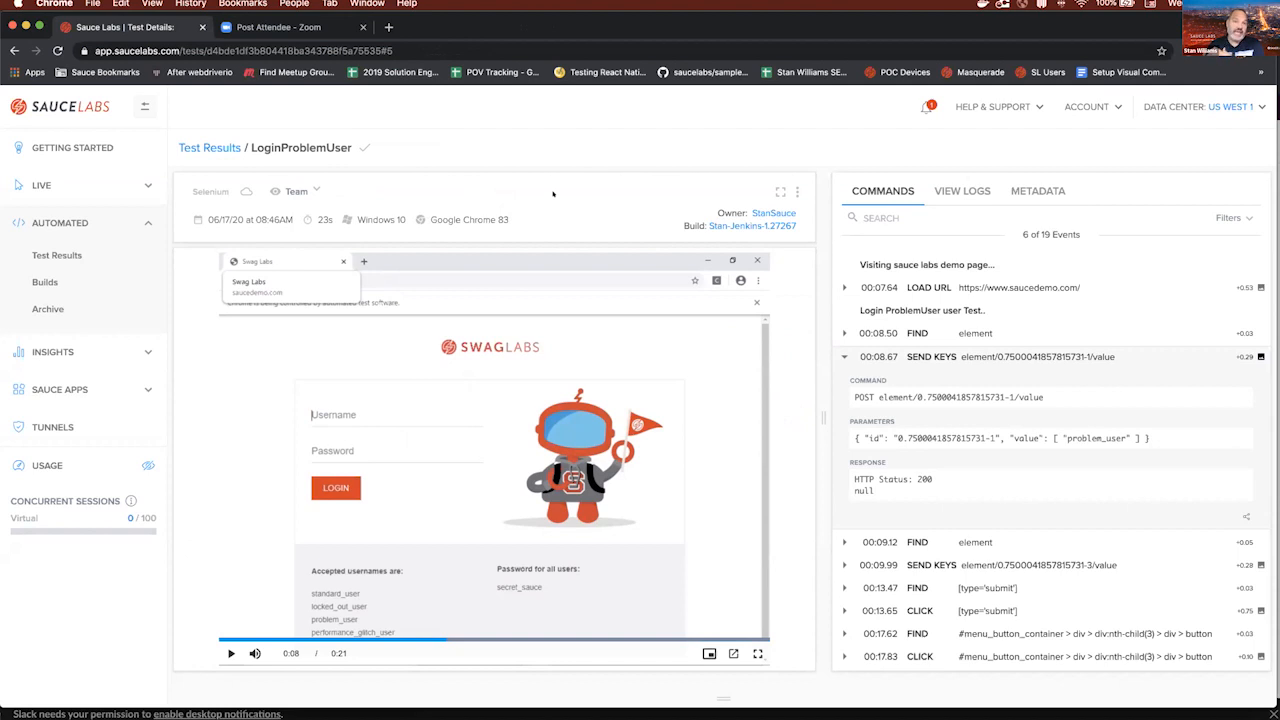
scroll("down", 3)
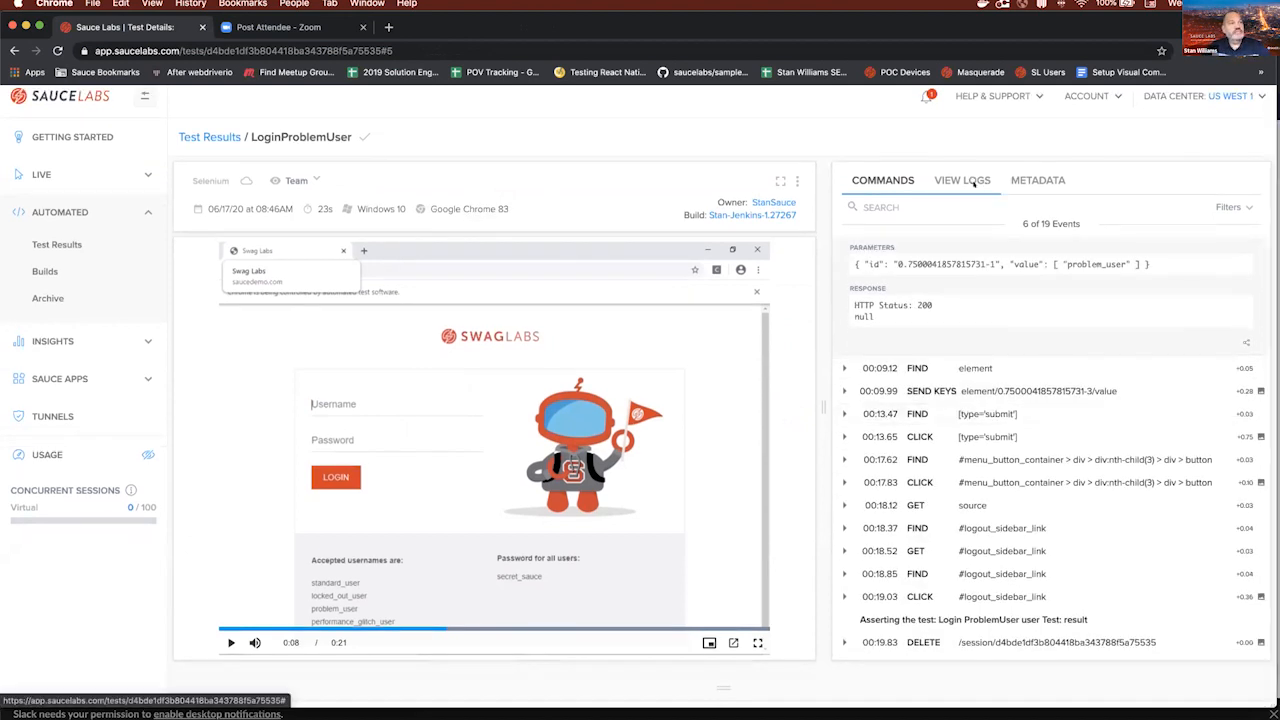
- Show the test's log.json in the View Logs tab and scroll through it
left_click(961, 180)
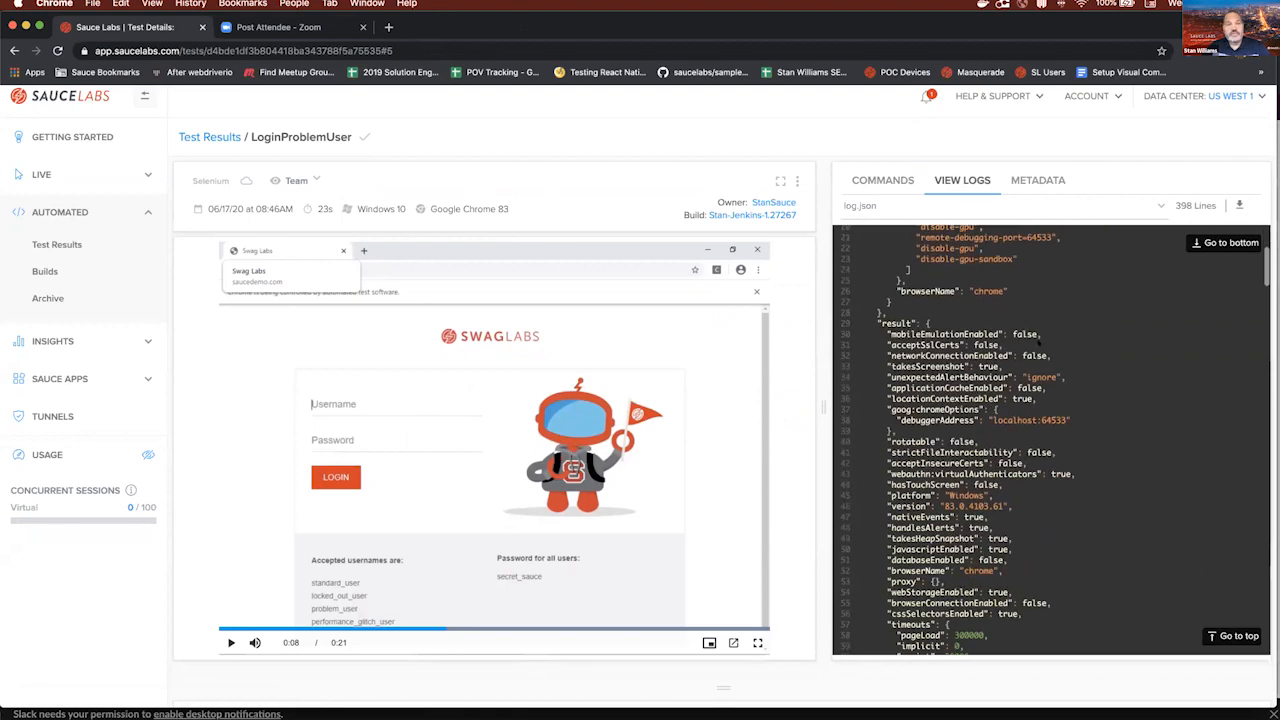
scroll("down", 3)
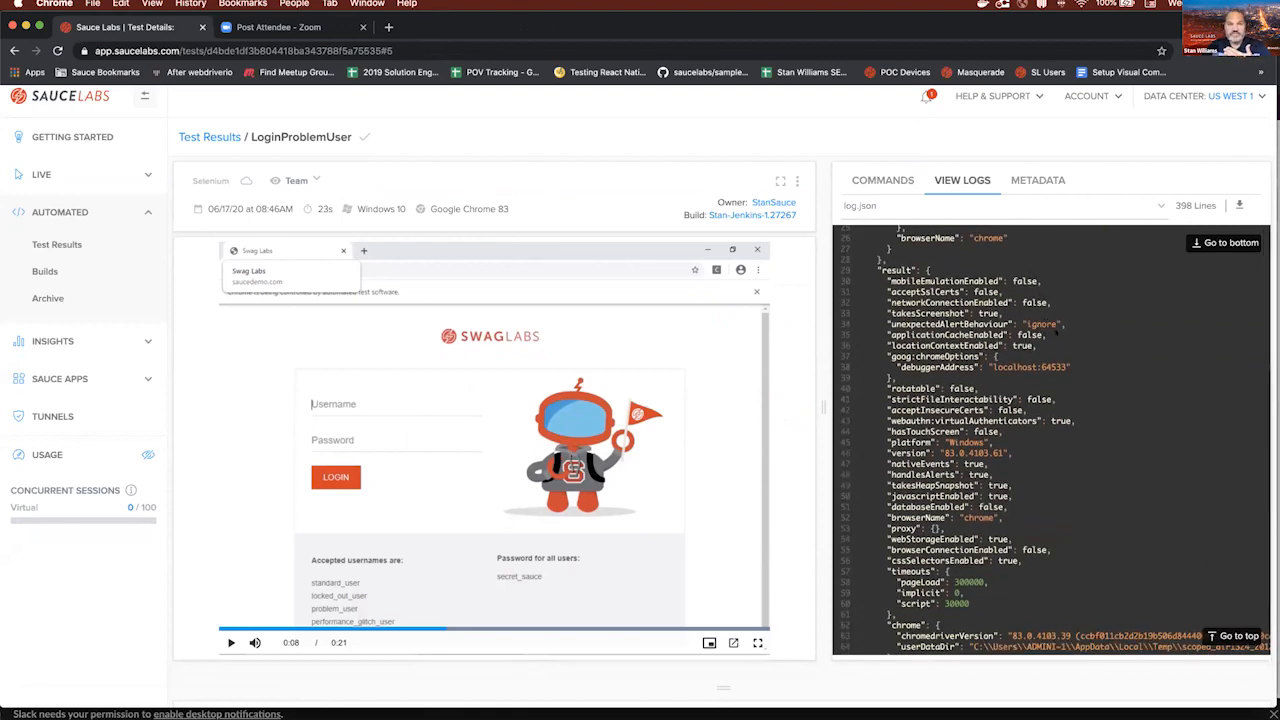
left_click(1037, 180)
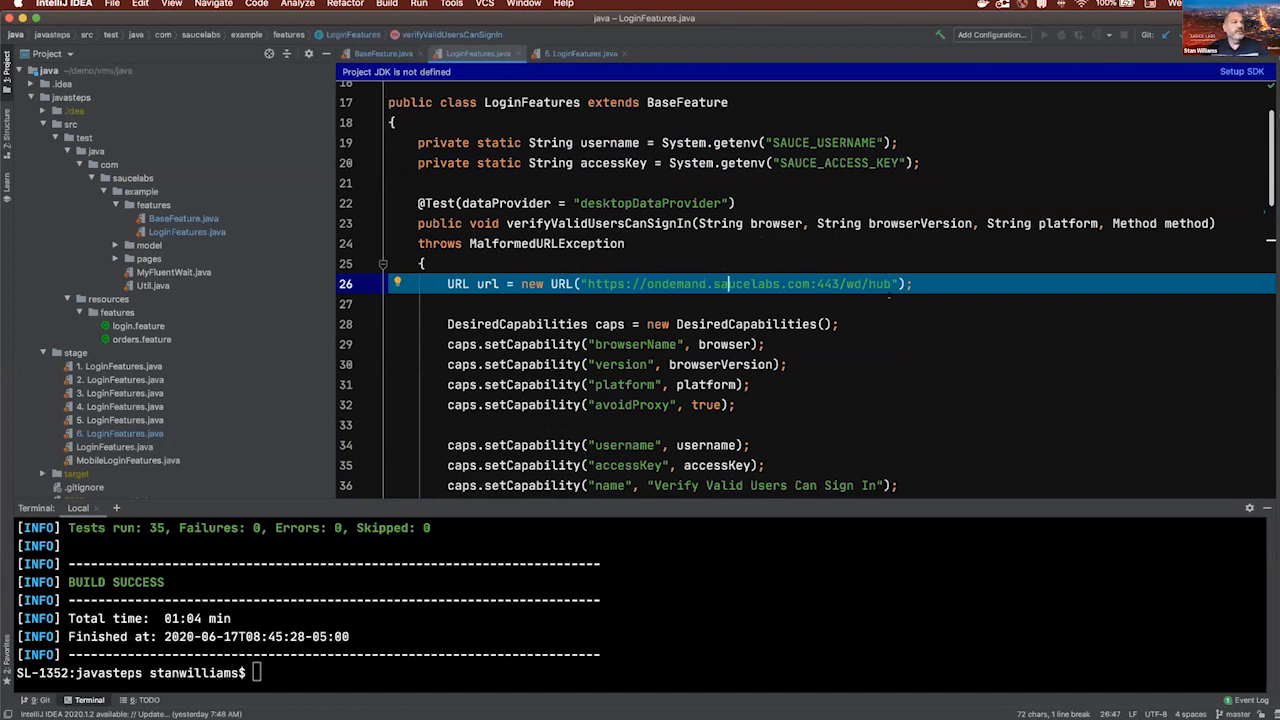
- Open BaseFeature.java to show the desktopDataProvider listing Chrome, Firefox, Safari and Edge versions
scroll("down", 3)
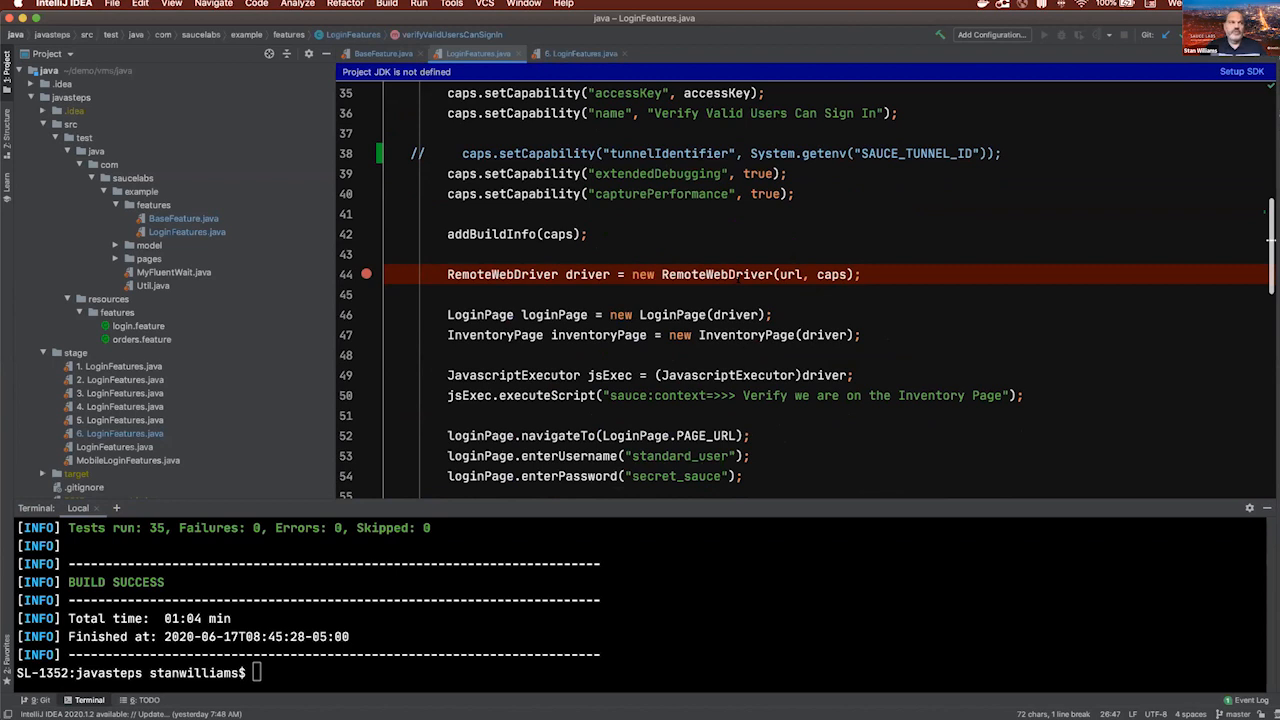
double_click(789, 274)
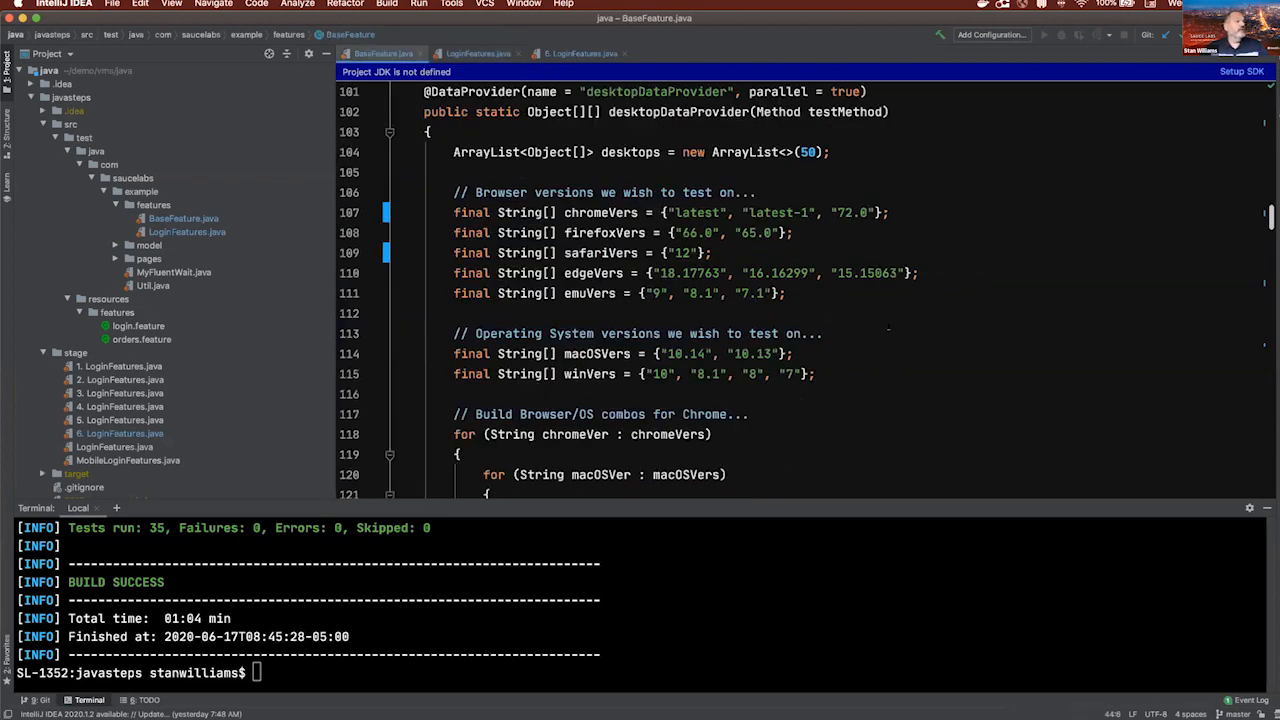
double_click(657, 91)
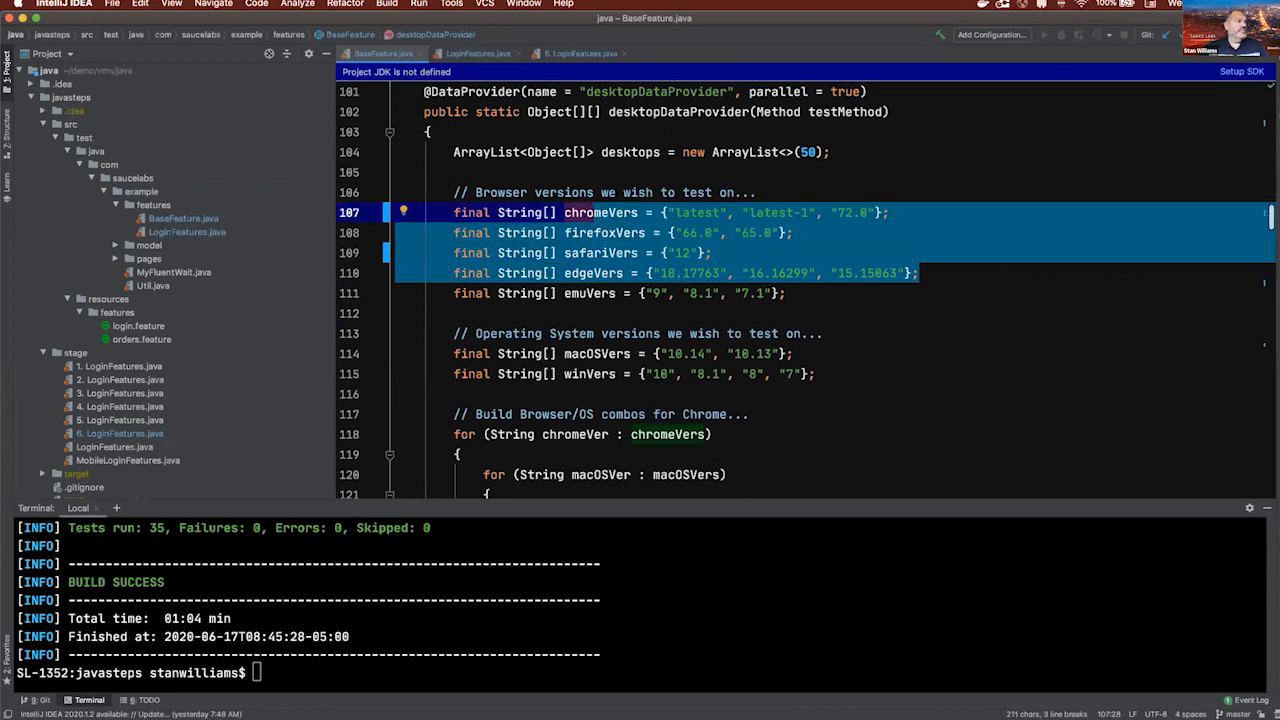
left_click(697, 212)
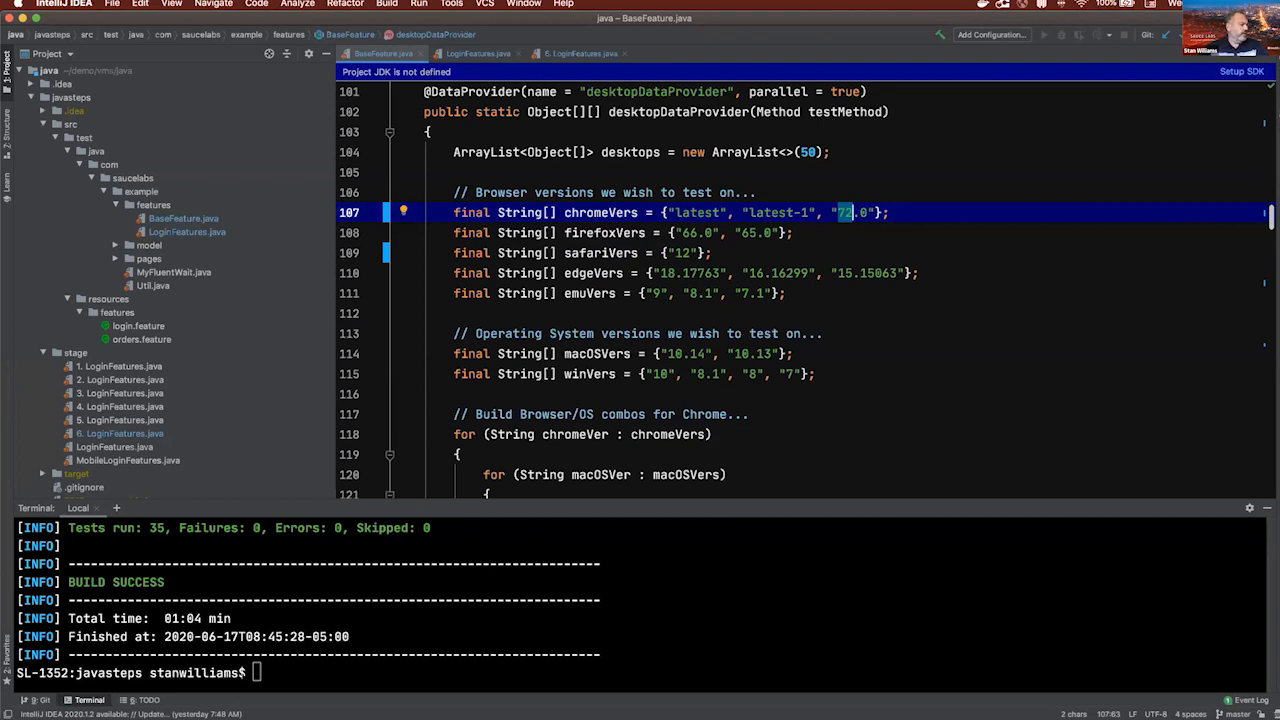
type("mv")
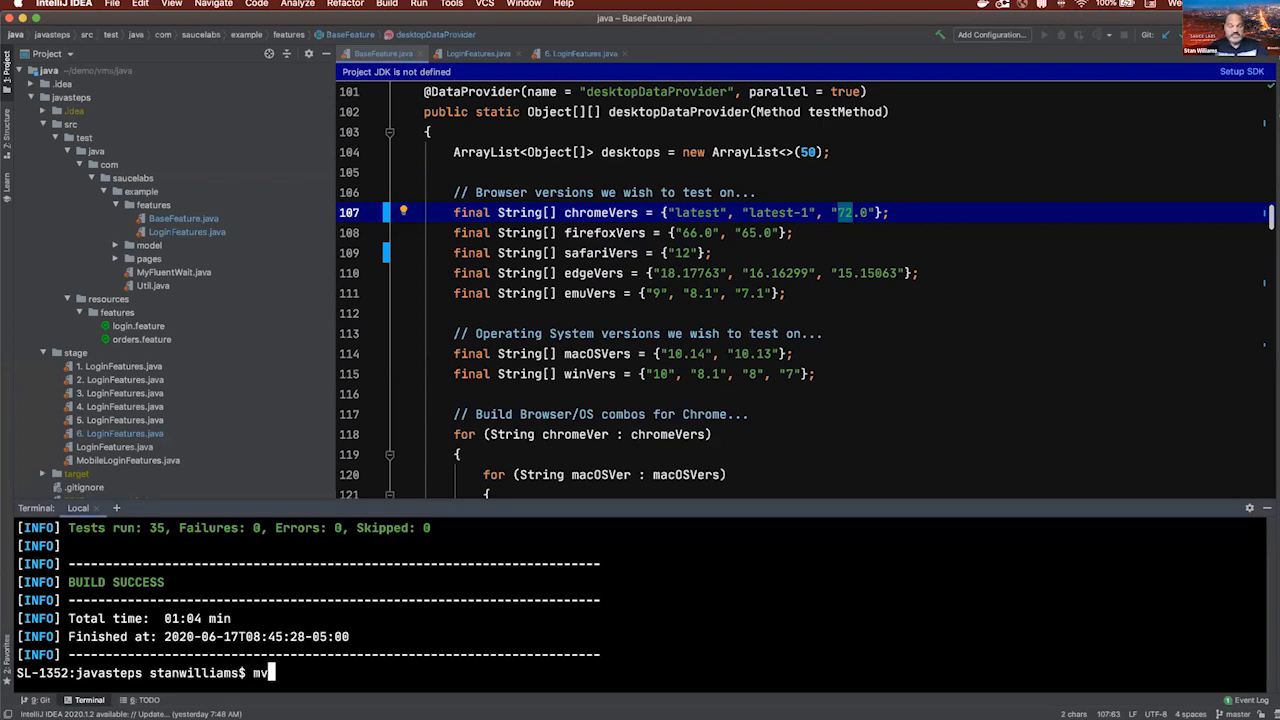